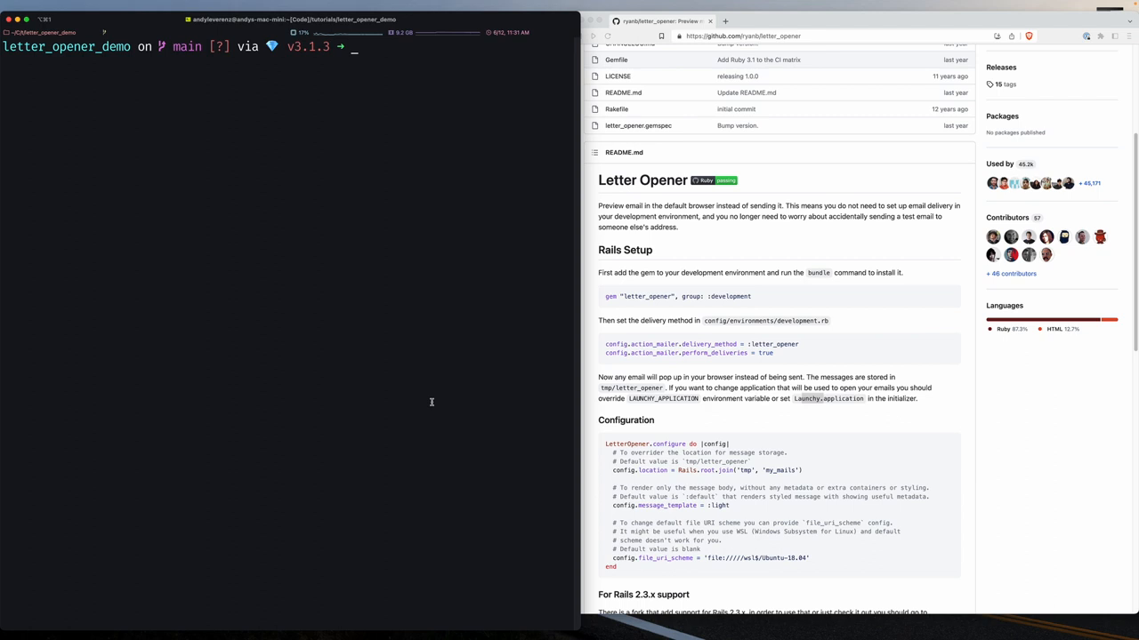
# - Run rails g scaffold Post title:string message:text to generate the Post resource
pyautogui.write('rails g scaffold P')
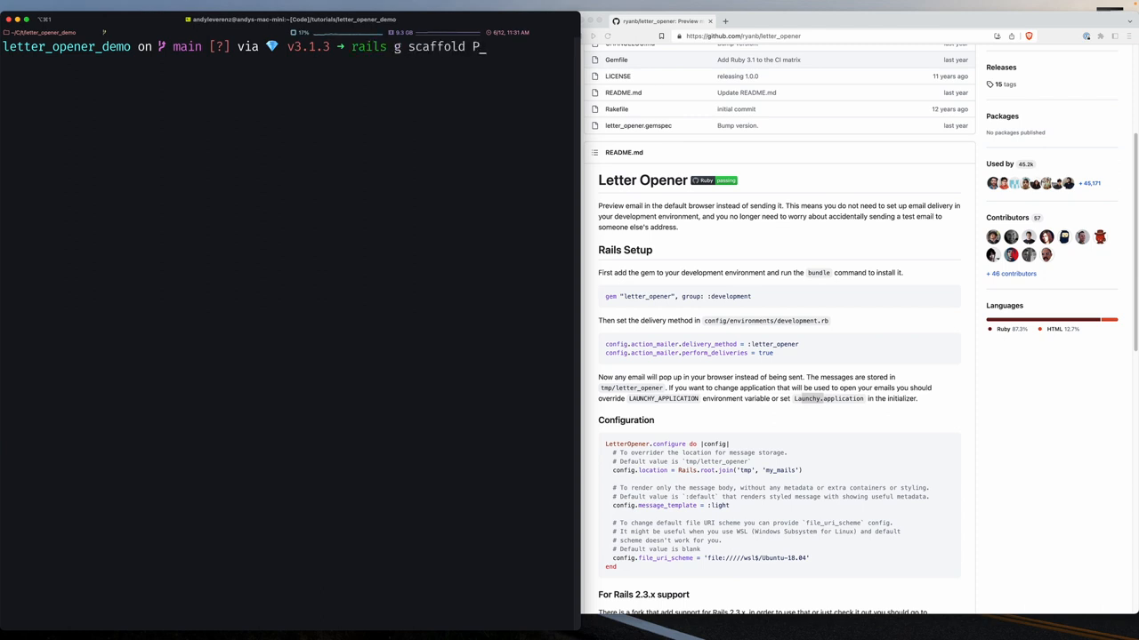
pyautogui.write('ost title:string message:text')
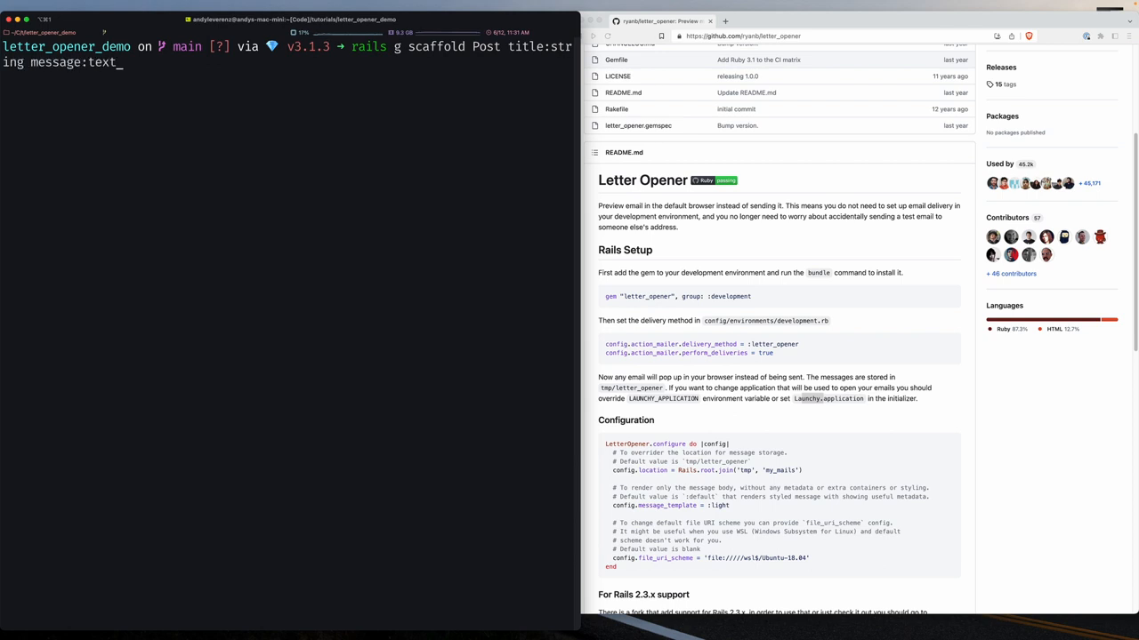
pyautogui.press('Return')
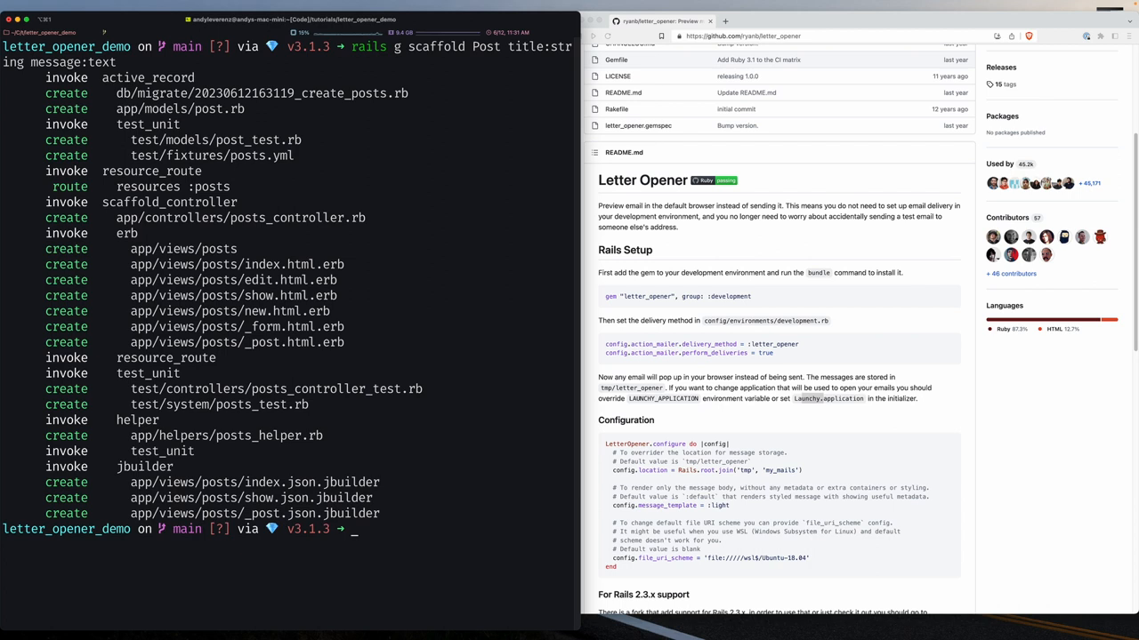
# - Add gem "letter_opener" inside the Gemfile's :development group
pyautogui.write('c')
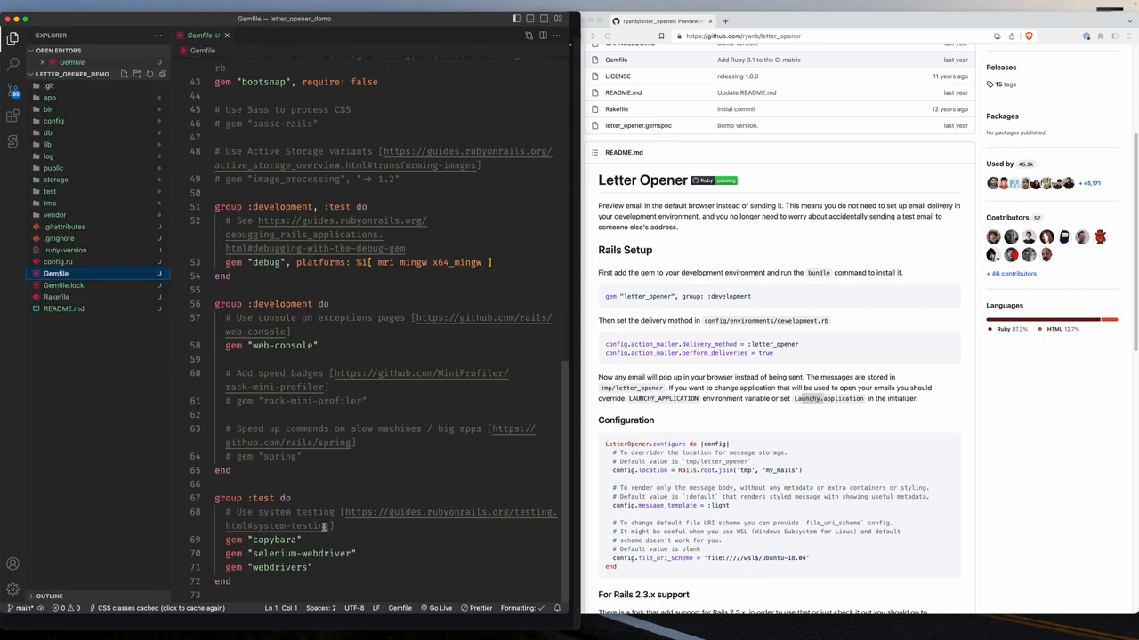
pyautogui.write('gem')
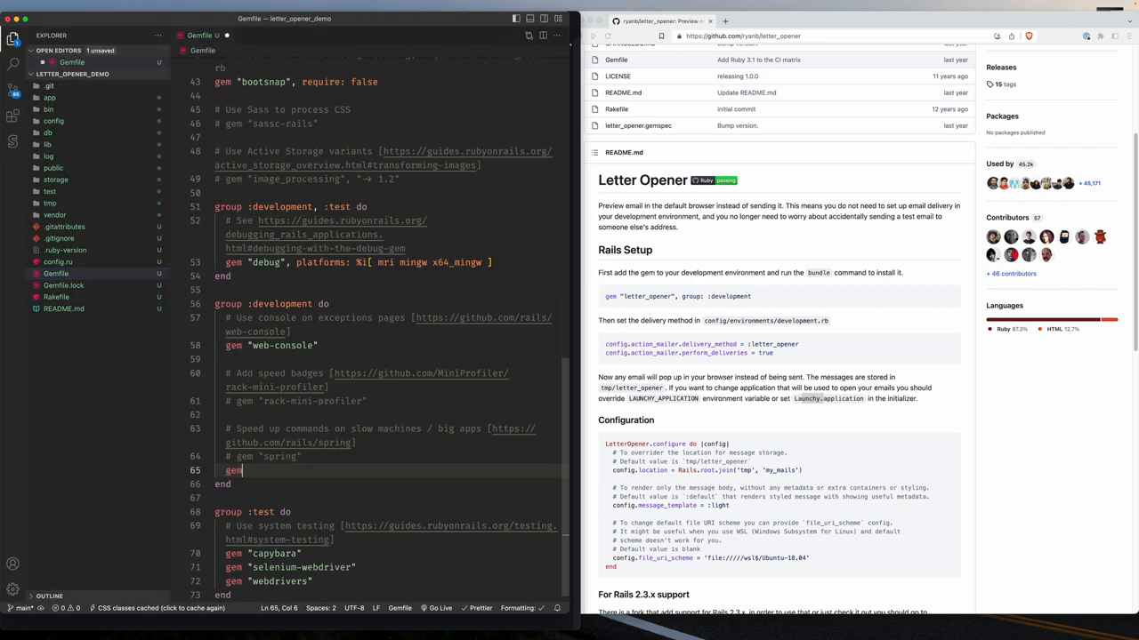
pyautogui.write('""')
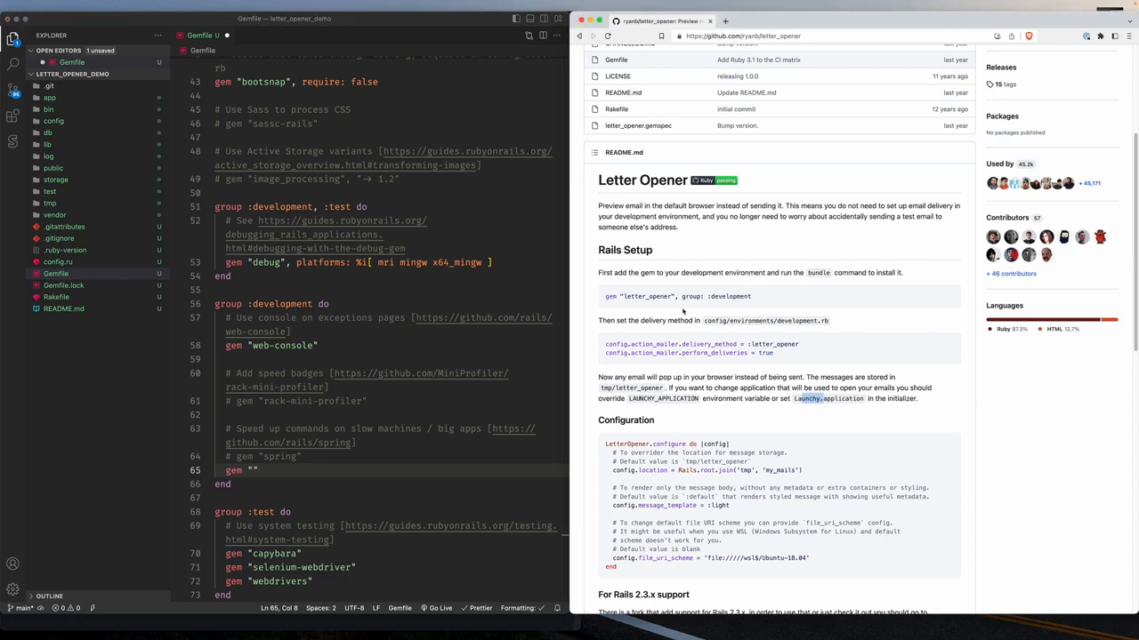
pyautogui.write('let')
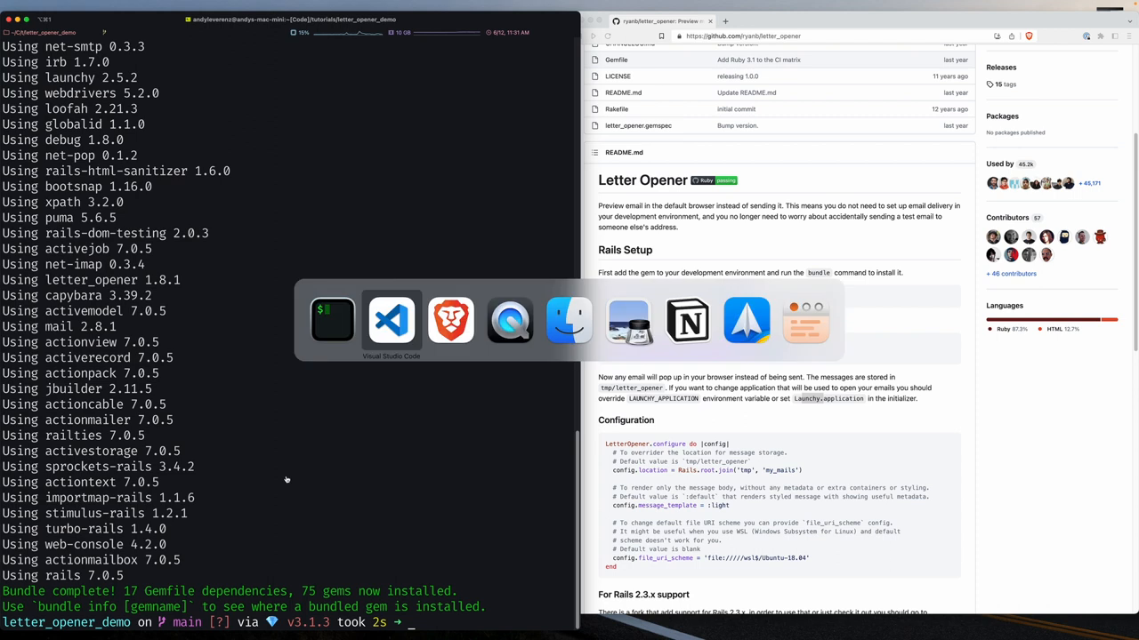
# - In development.rb, set delivery_method to :letter_opener and perform_deliveries to true
pyautogui.click(390, 321)
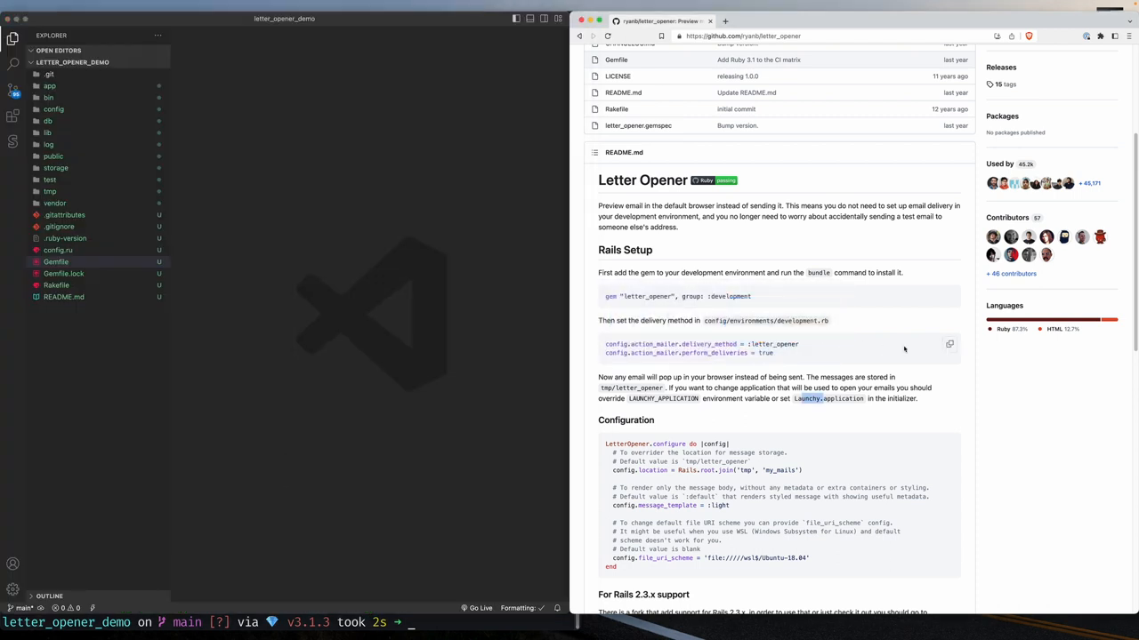
pyautogui.moveTo(648, 166)
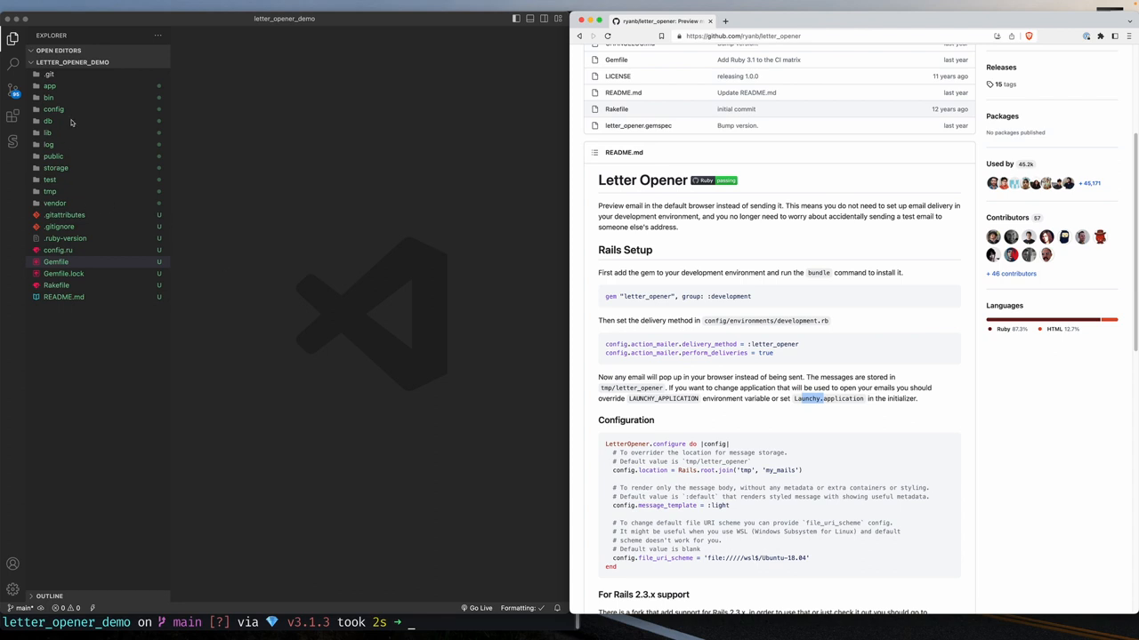
pyautogui.press('ctrl+p')
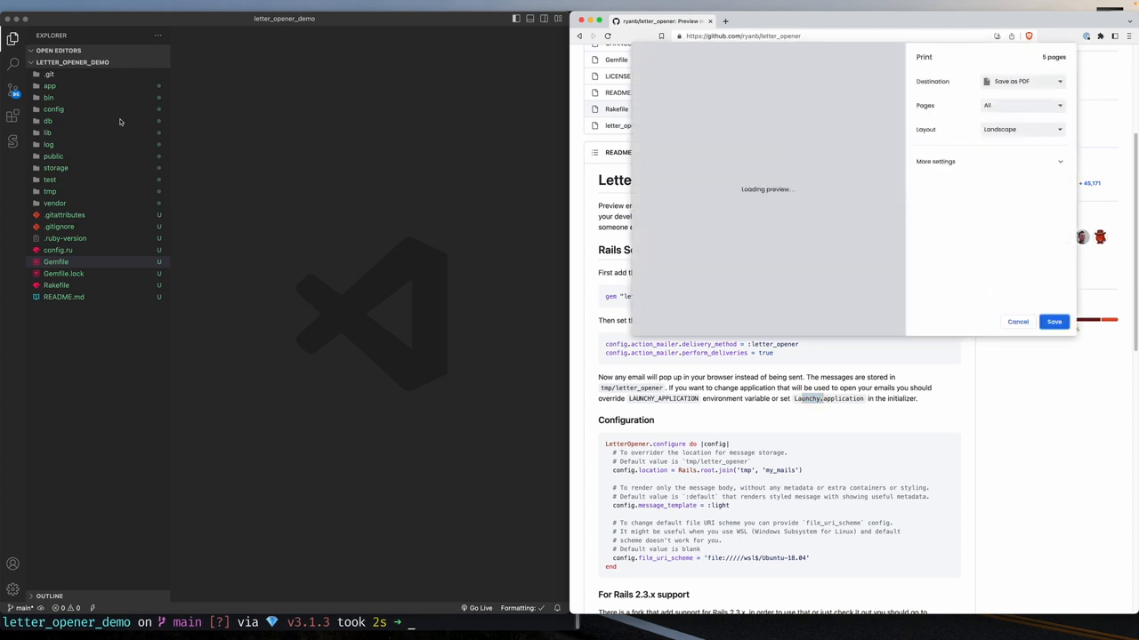
pyautogui.click(1017, 321)
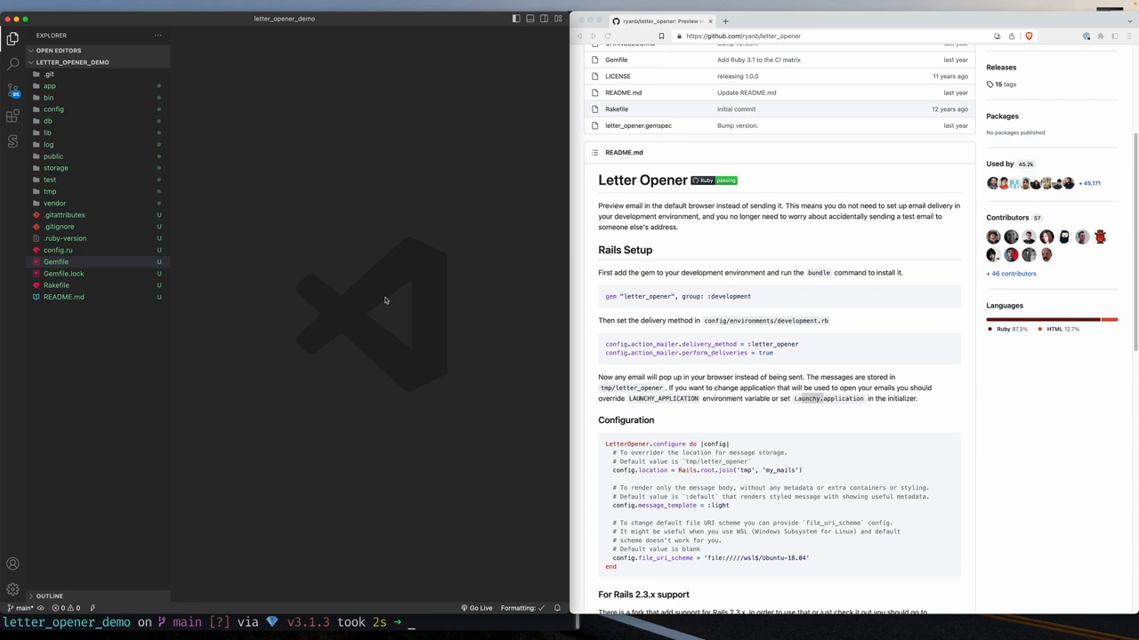
pyautogui.write('config.action_mailer.perform_deliveries = true')
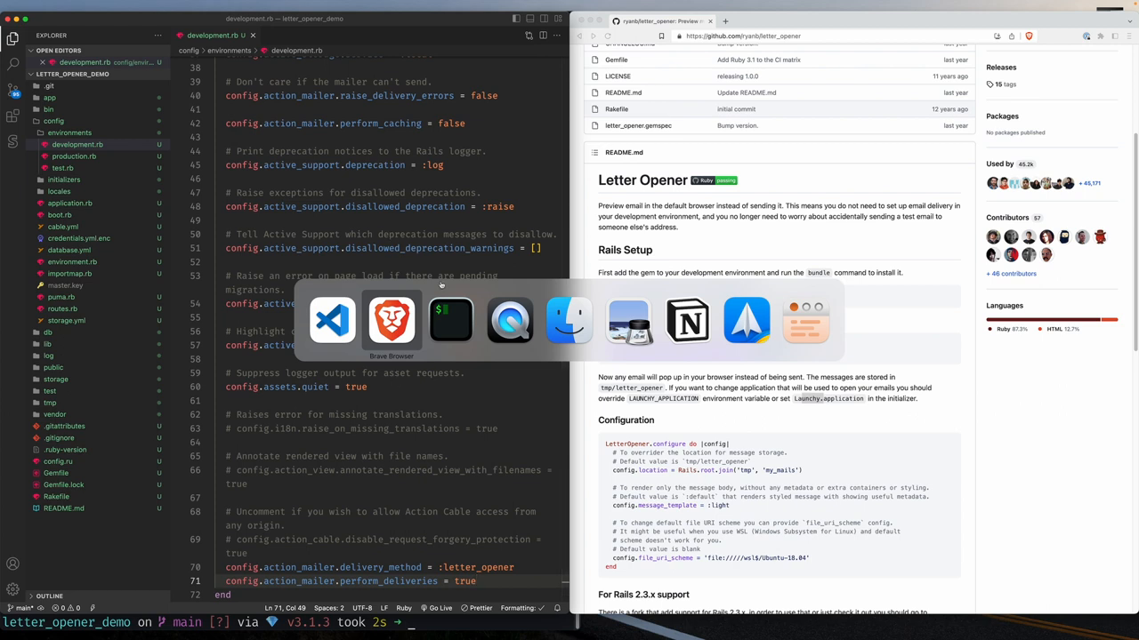
# - Start the Rails server and load localhost:3000/rails/mailers in a new Brave tab
pyautogui.click(450, 320)
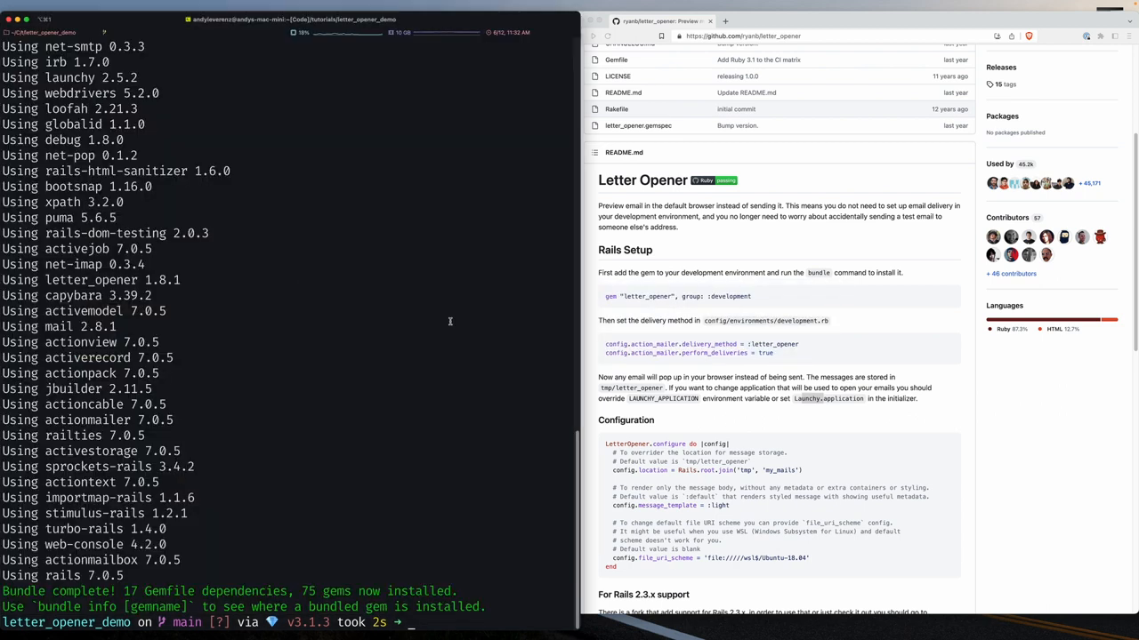
pyautogui.write('rails s')
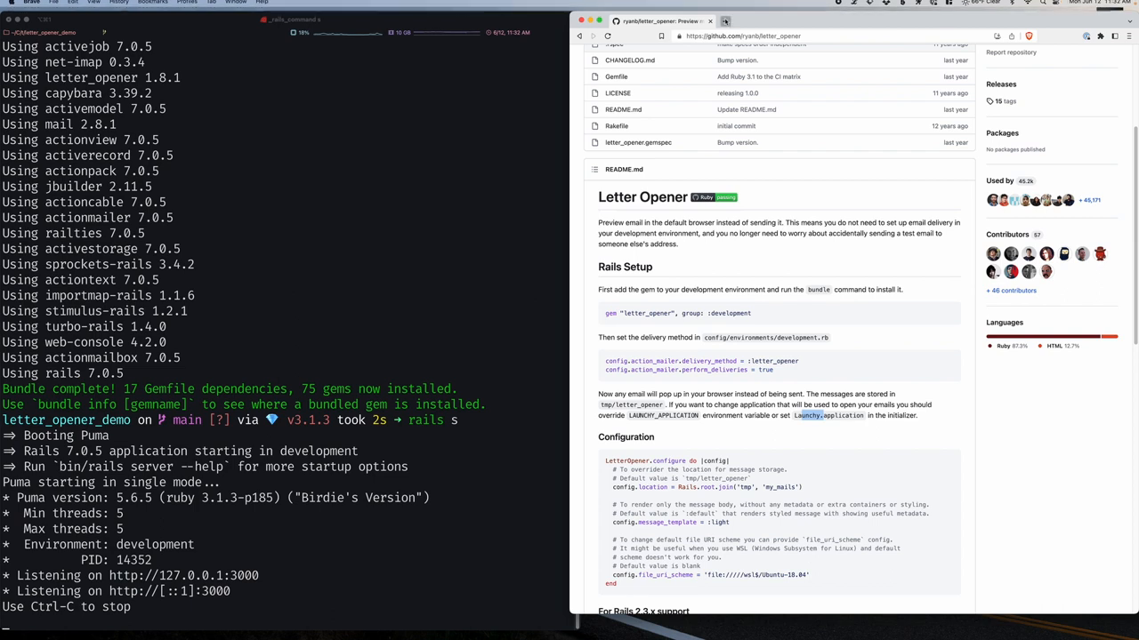
pyautogui.click(724, 20)
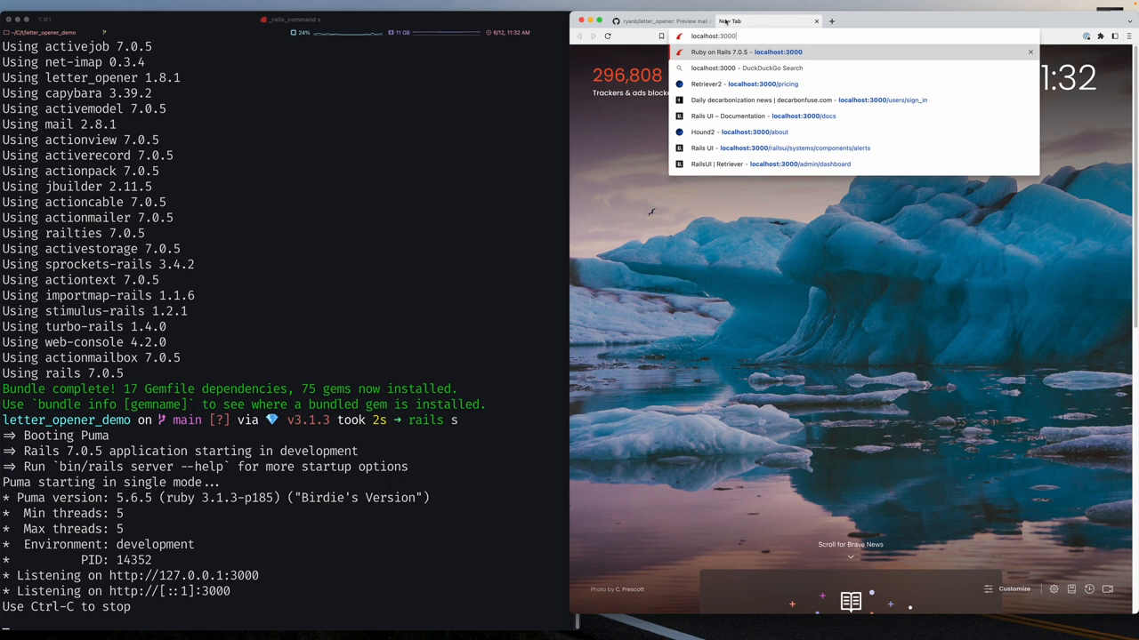
pyautogui.write('localhost:3000/rails/mailers')
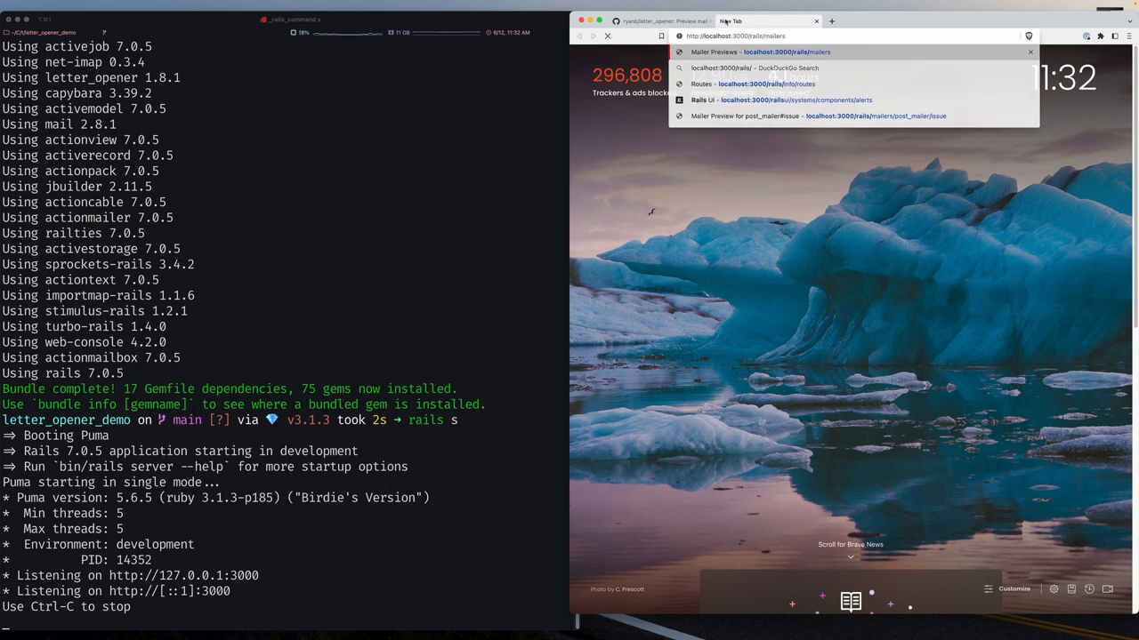
pyautogui.click(784, 51)
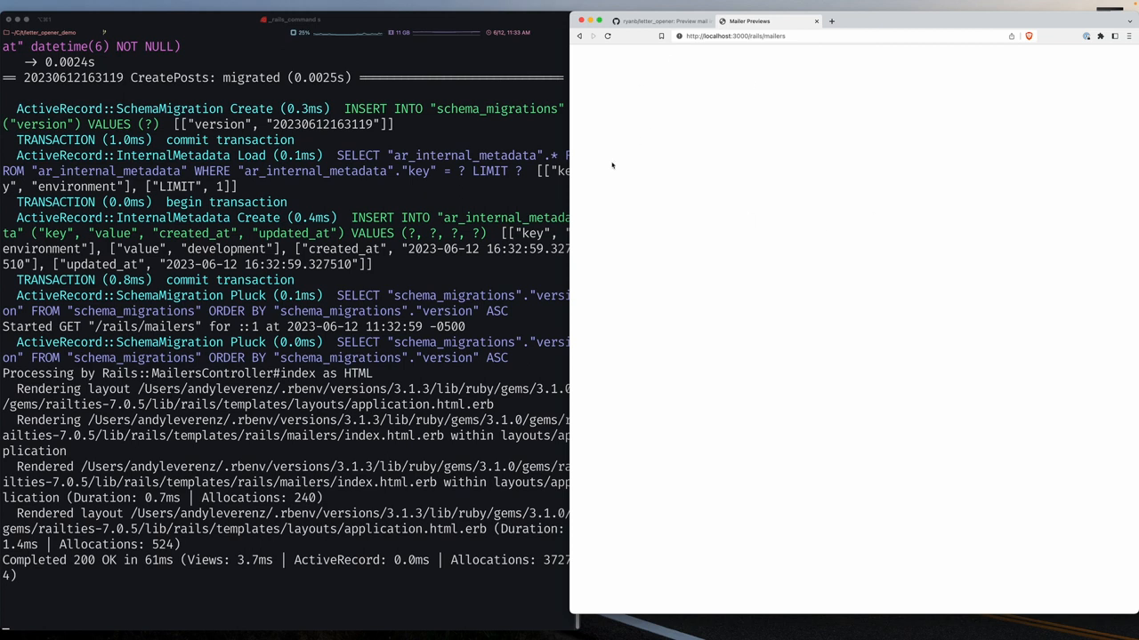
pyautogui.moveTo(697, 175)
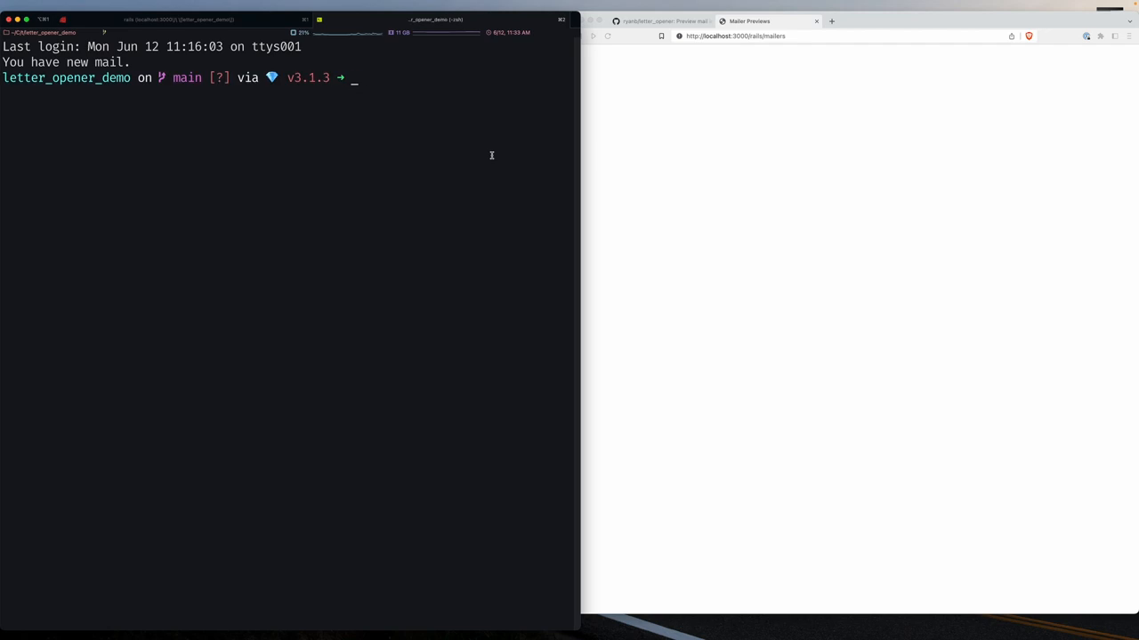
# - Run rails g mailer Post send_issue and refresh the mailer previews page
pyautogui.write('rails g')
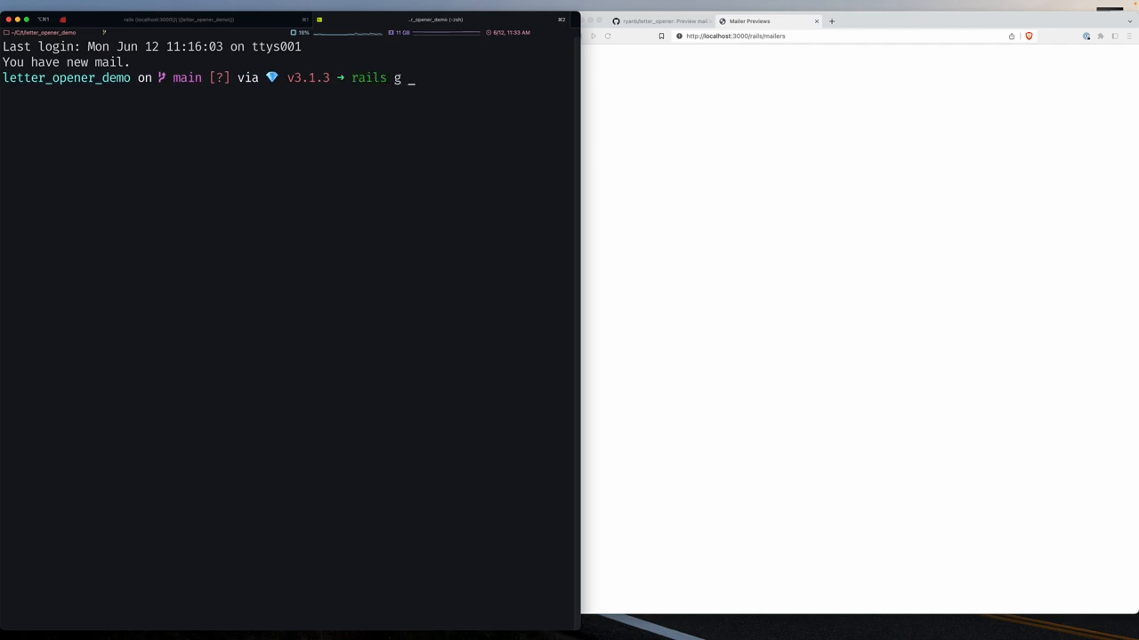
pyautogui.write('mailer Post')
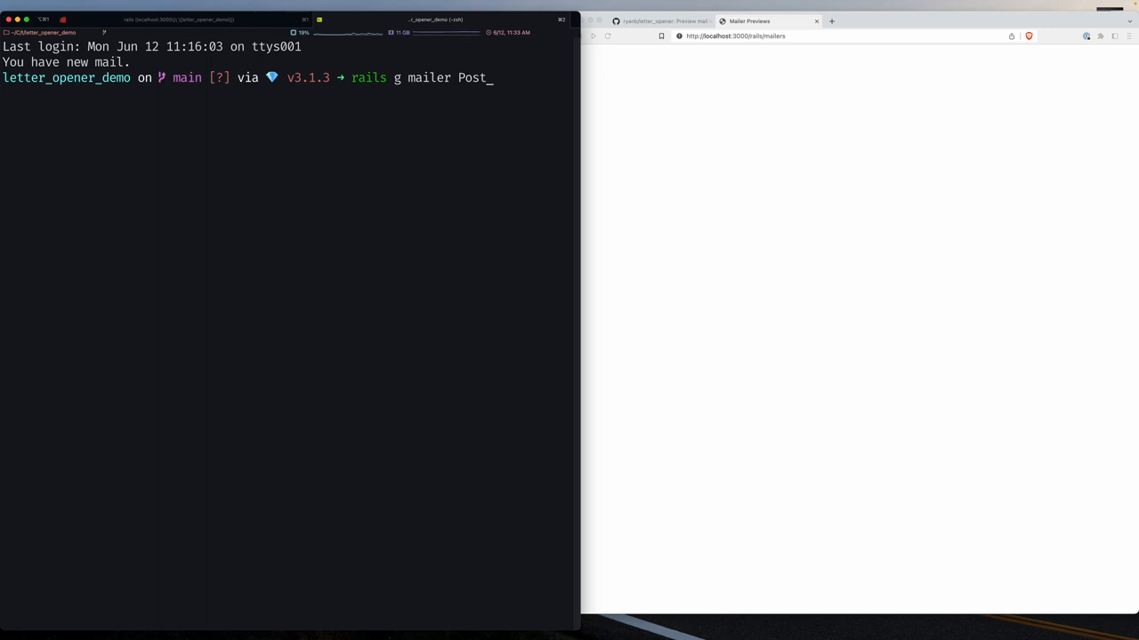
pyautogui.write('se')
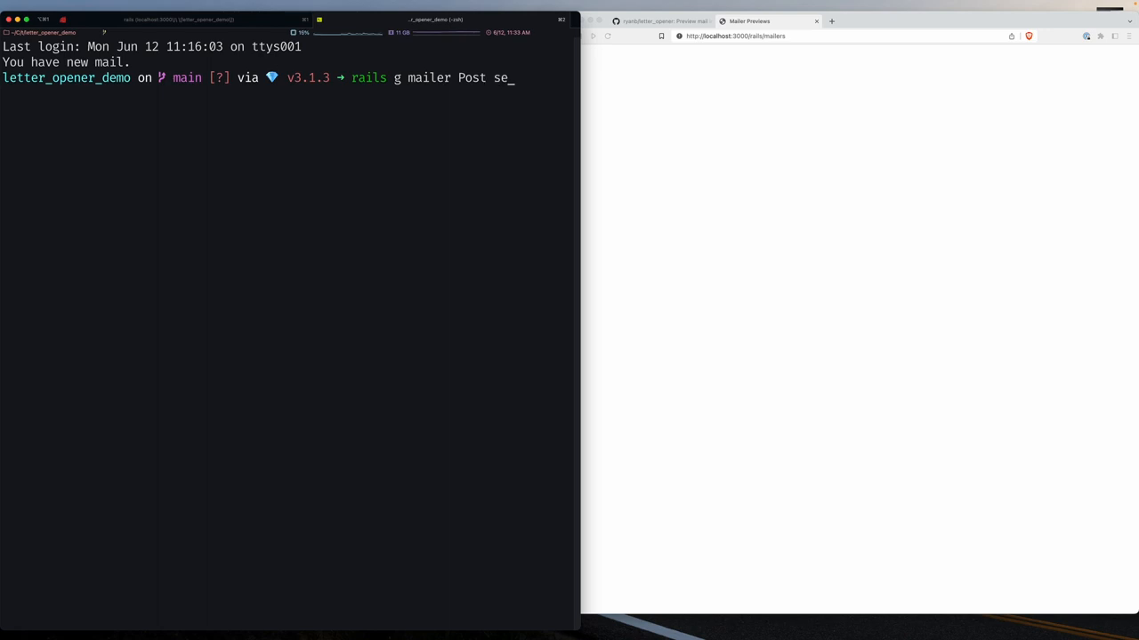
pyautogui.write('nd_issue_')
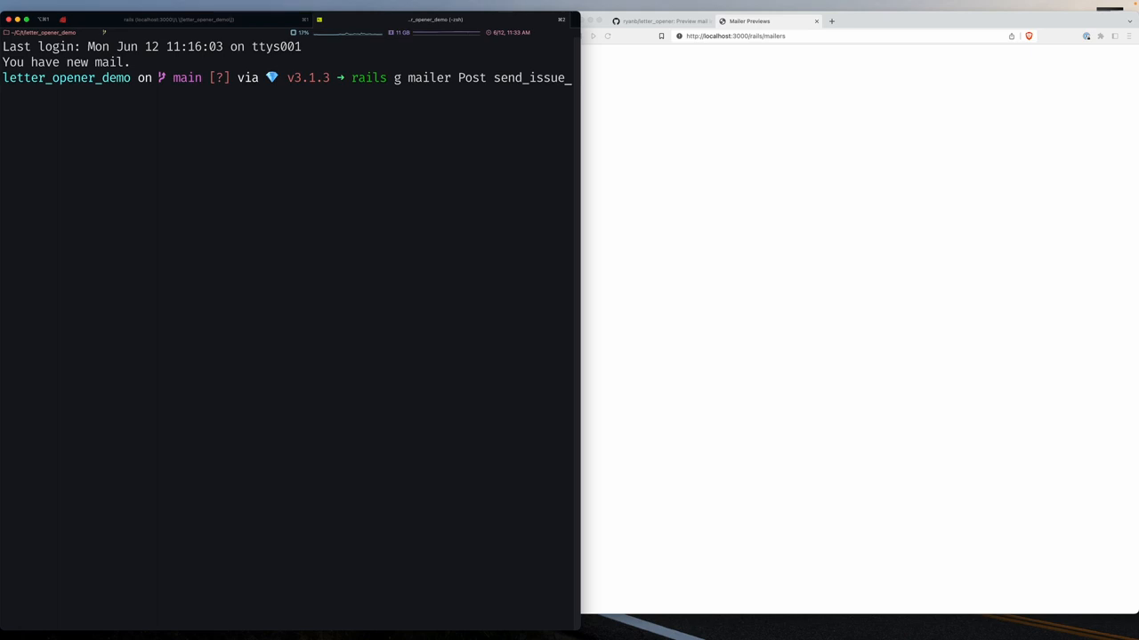
pyautogui.press('Return')
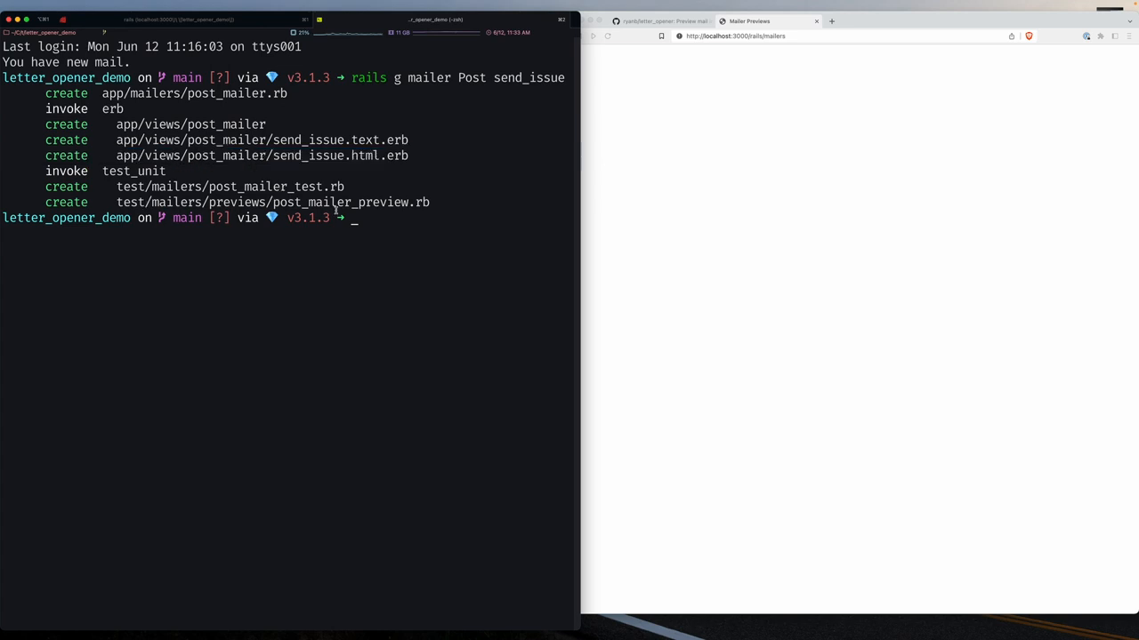
pyautogui.press('Return')
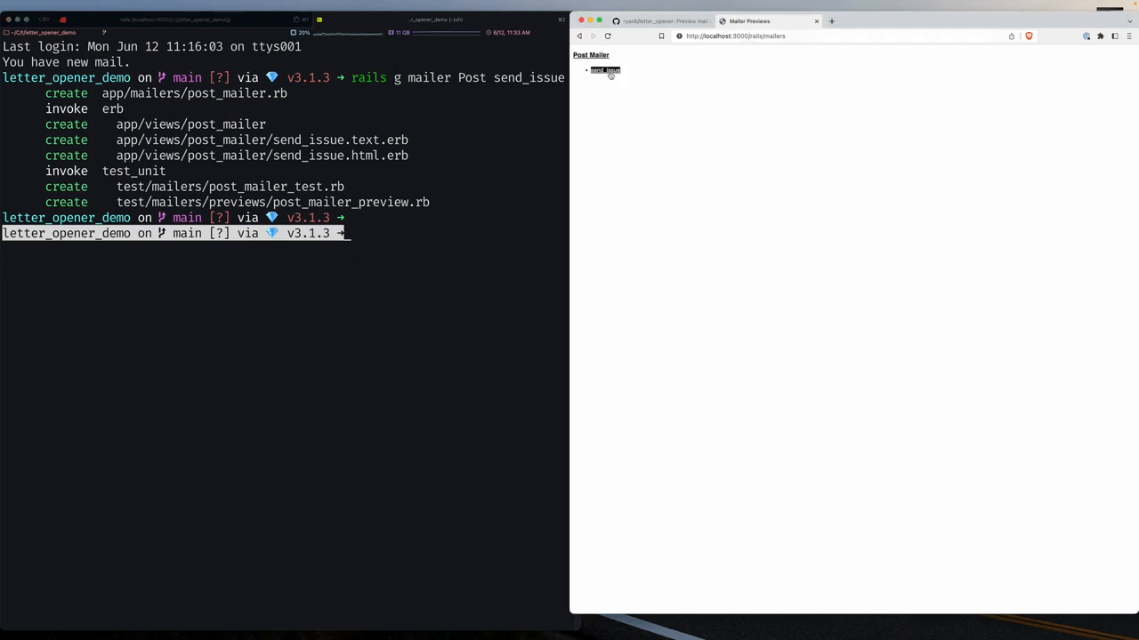
# - Open the PostMailer send_issue preview, then begin typing code in Terminal
pyautogui.click(605, 70)
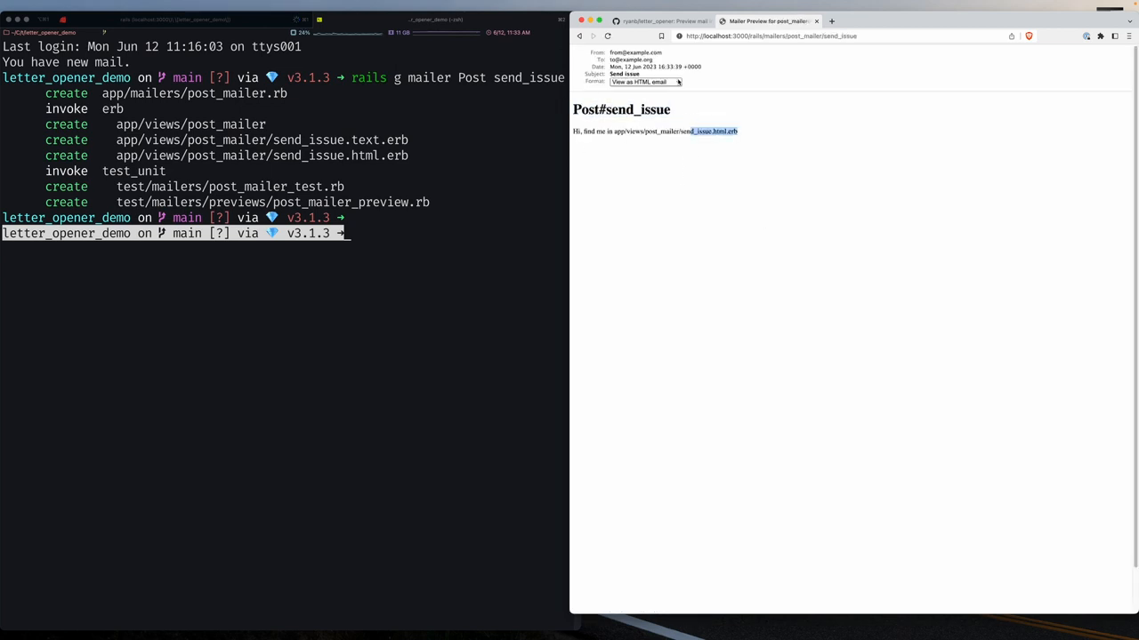
pyautogui.click(645, 82)
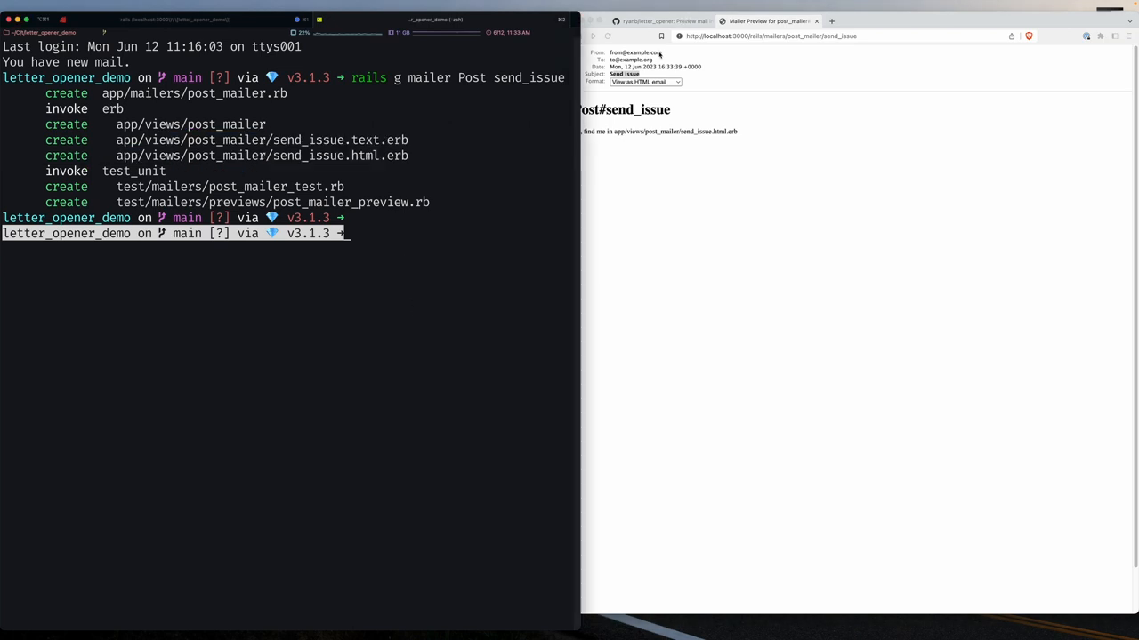
pyautogui.moveTo(425, 254)
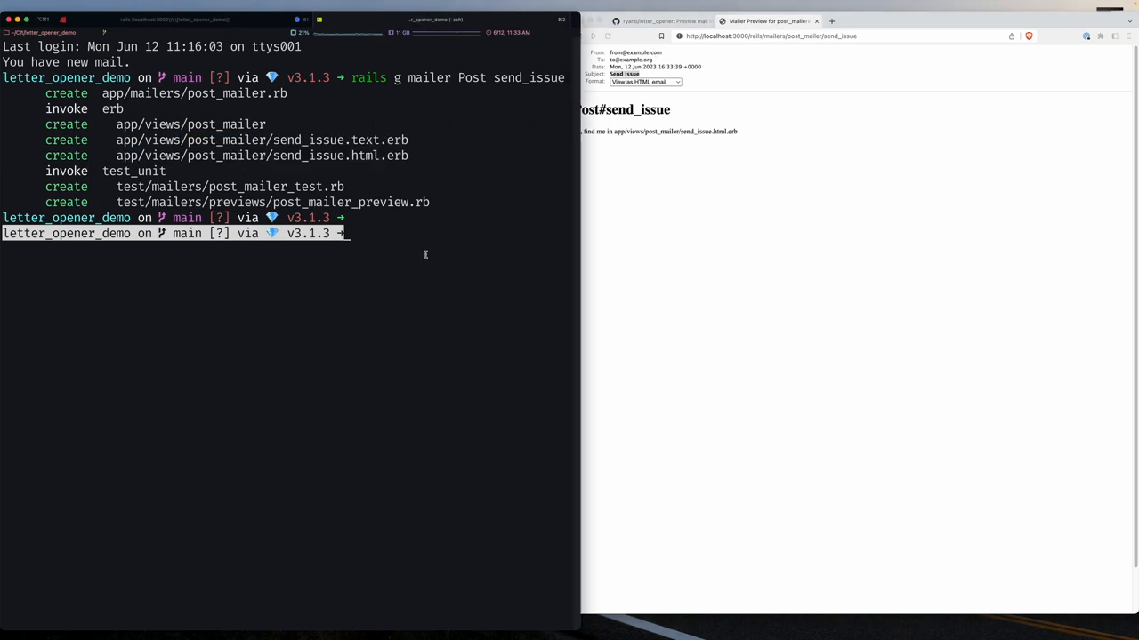
pyautogui.press('Return')
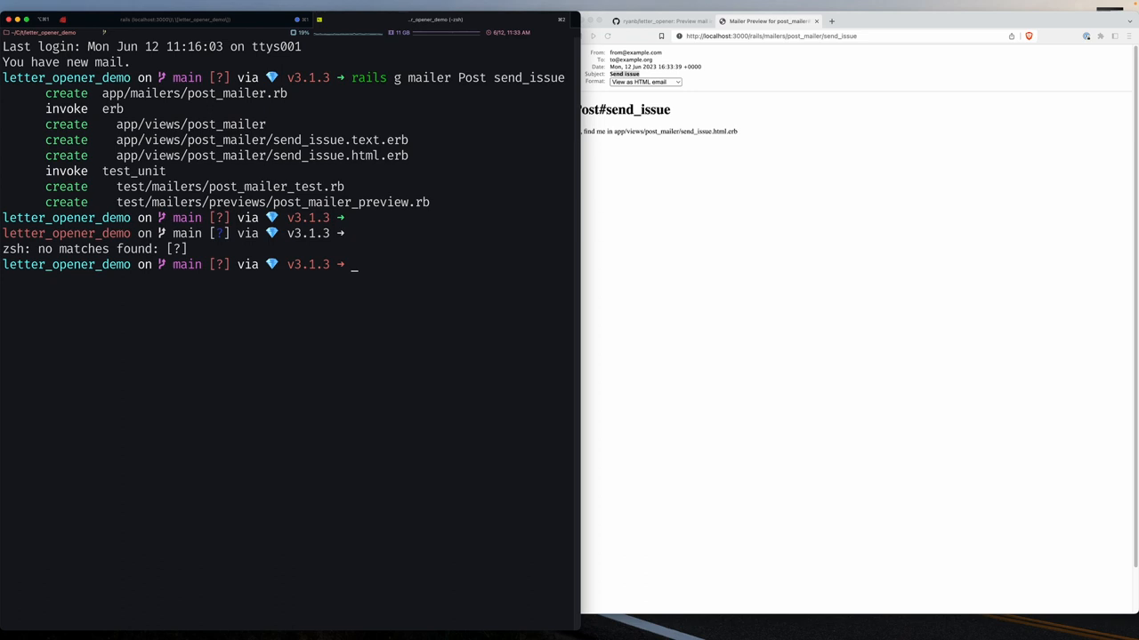
pyautogui.write('code')
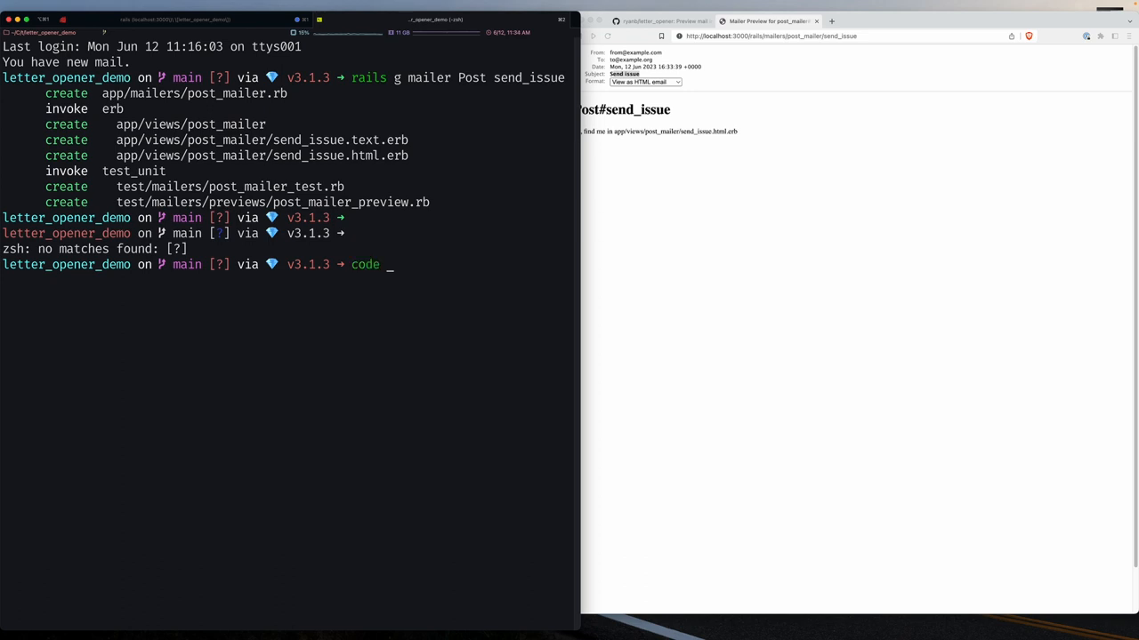
pyautogui.press('Return')
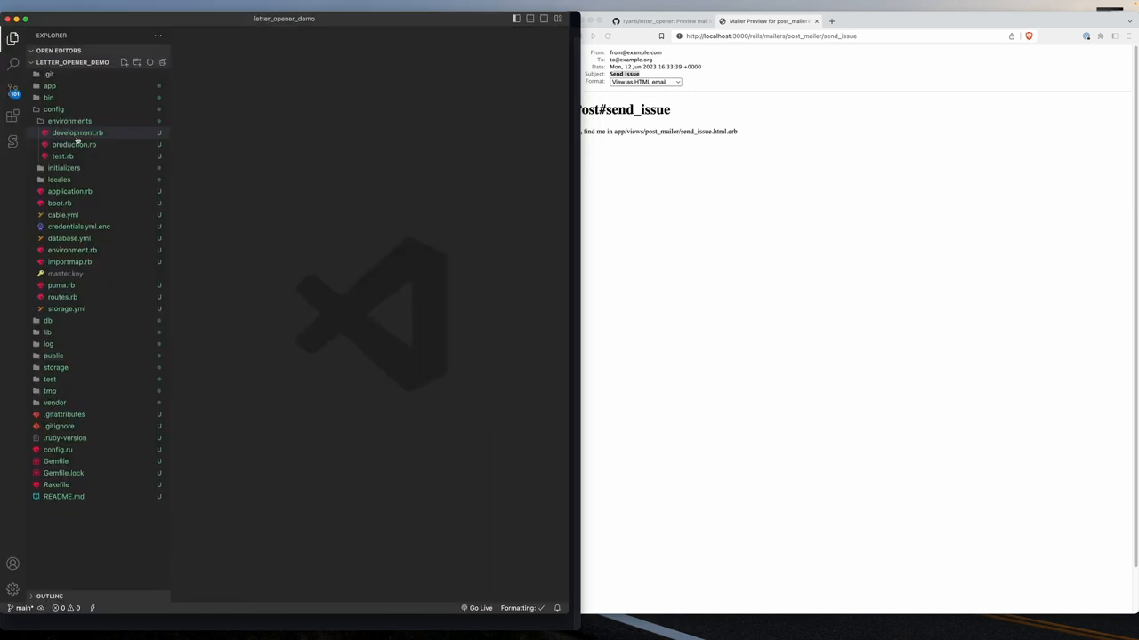
pyautogui.click(70, 120)
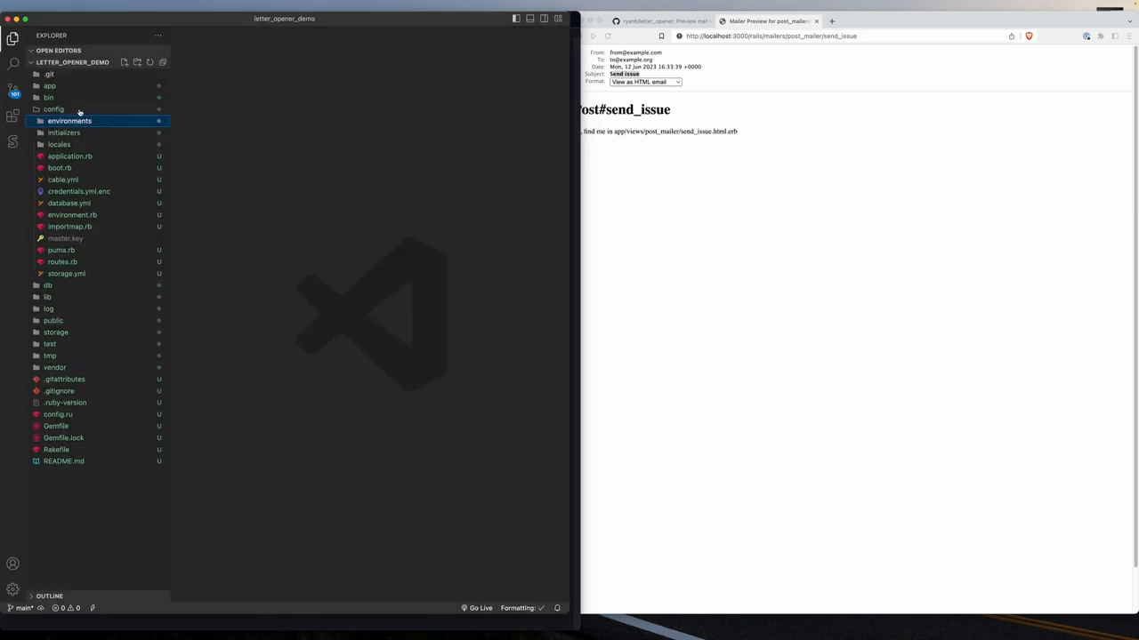
pyautogui.click(50, 85)
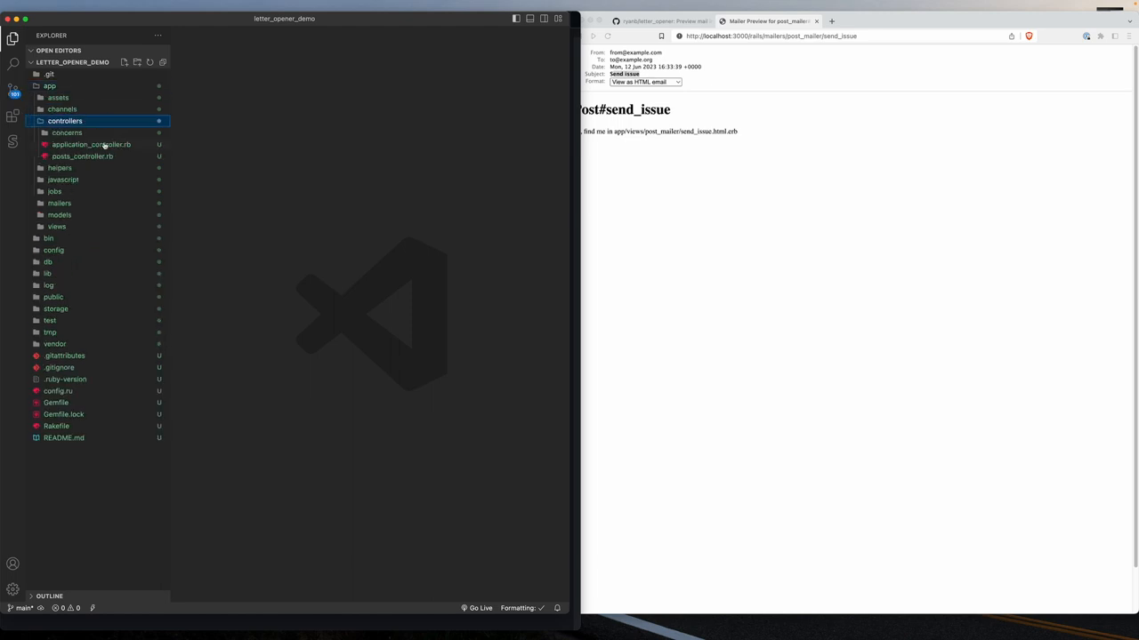
pyautogui.click(82, 155)
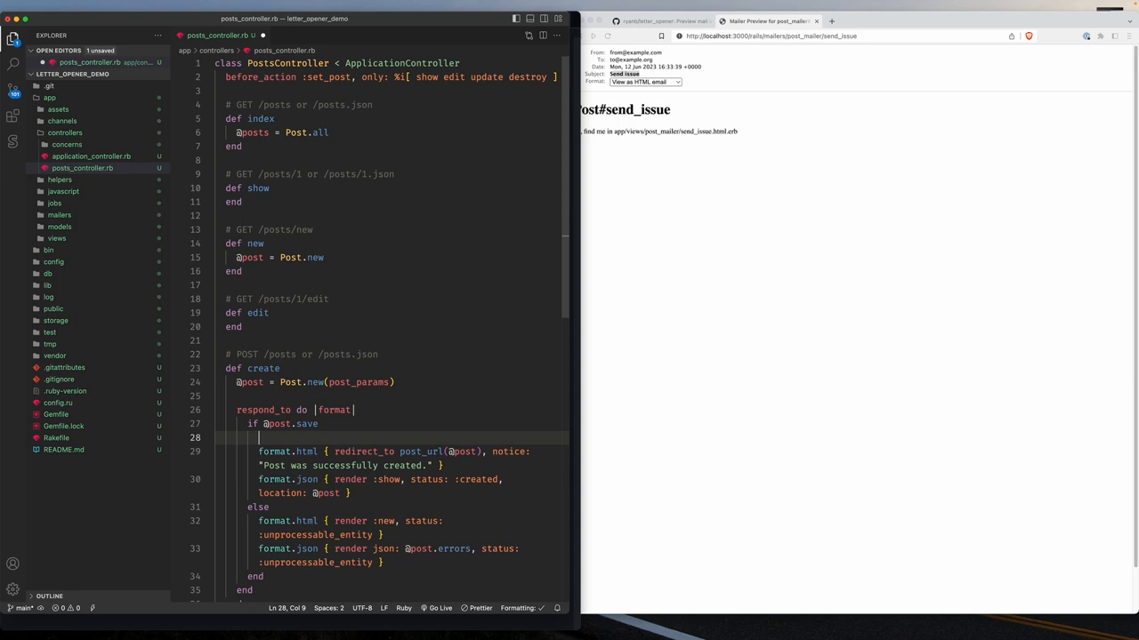
pyautogui.write('PostMailer.')
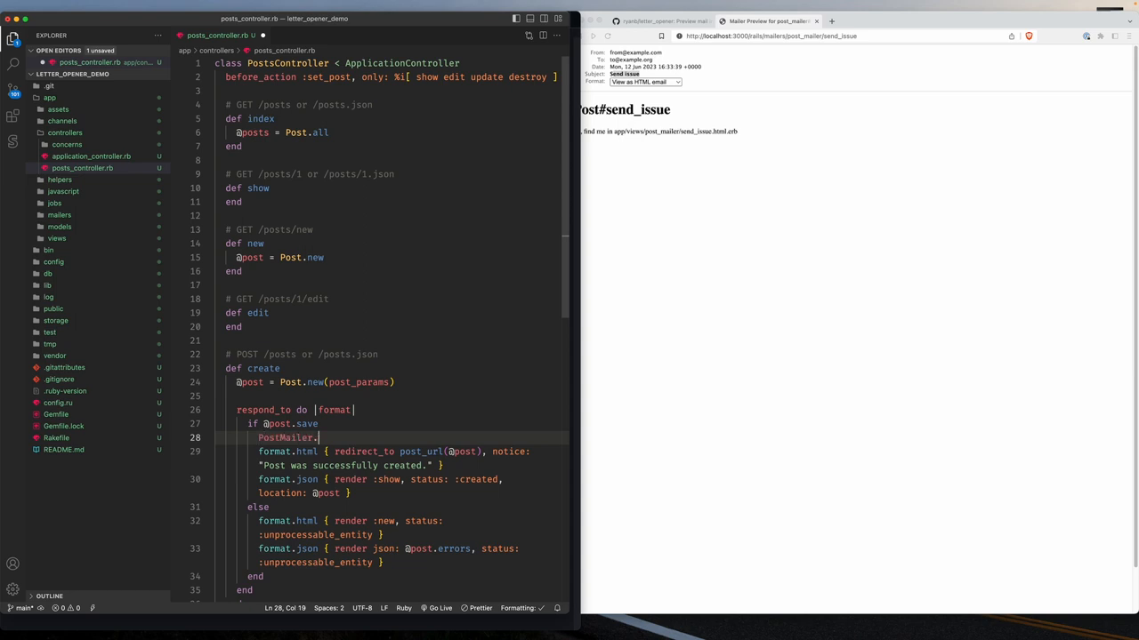
pyautogui.write('with(p')
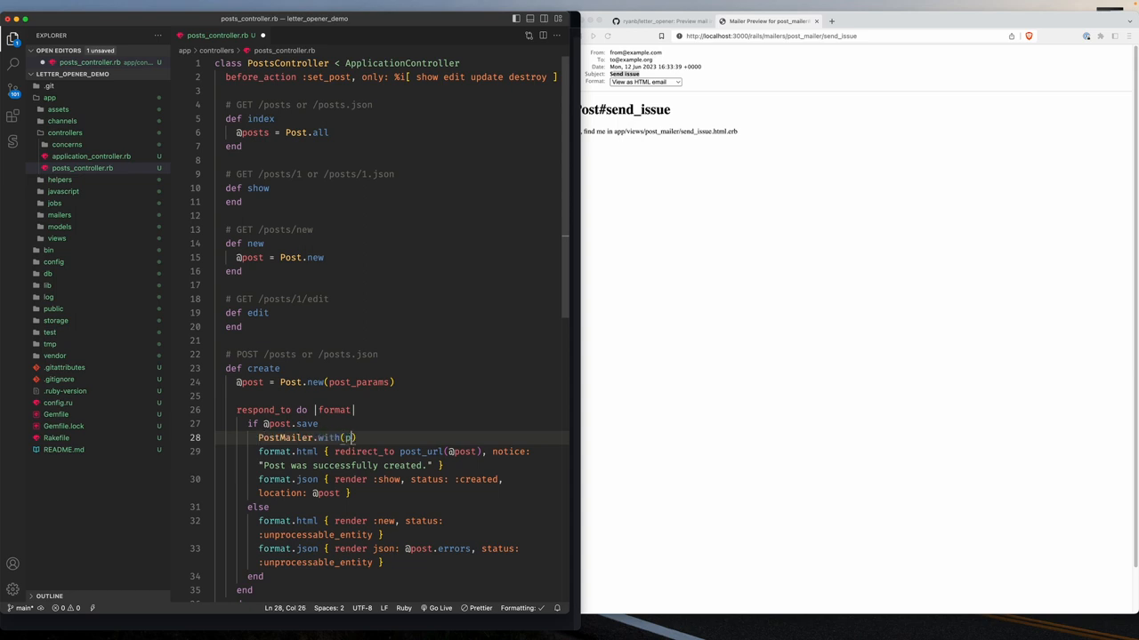
pyautogui.write('ost: a')
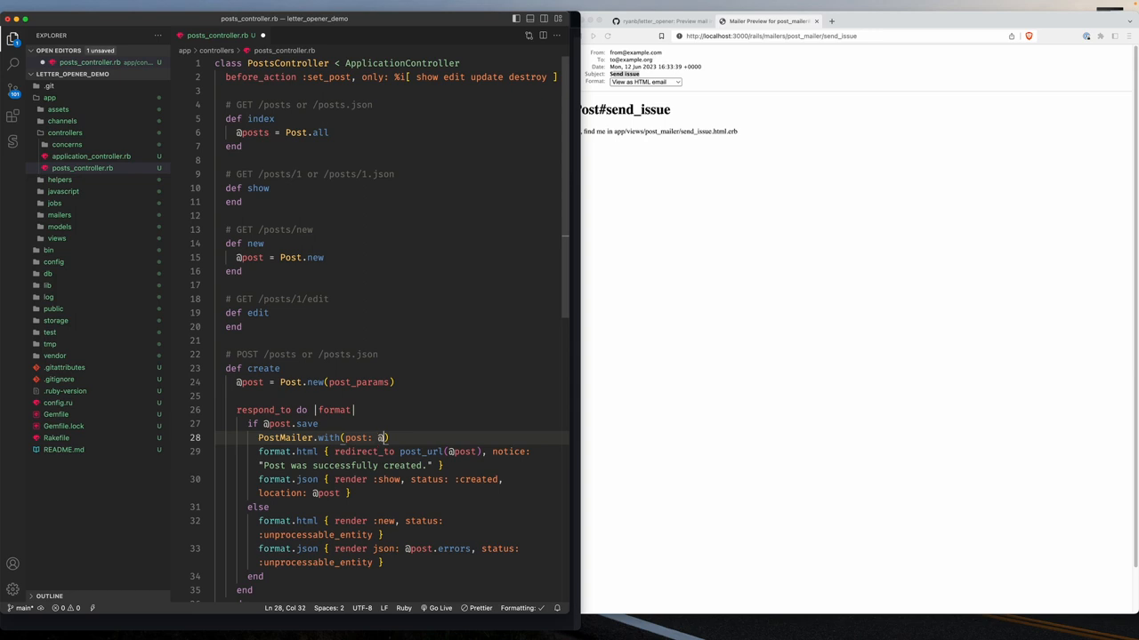
pyautogui.write('post).')
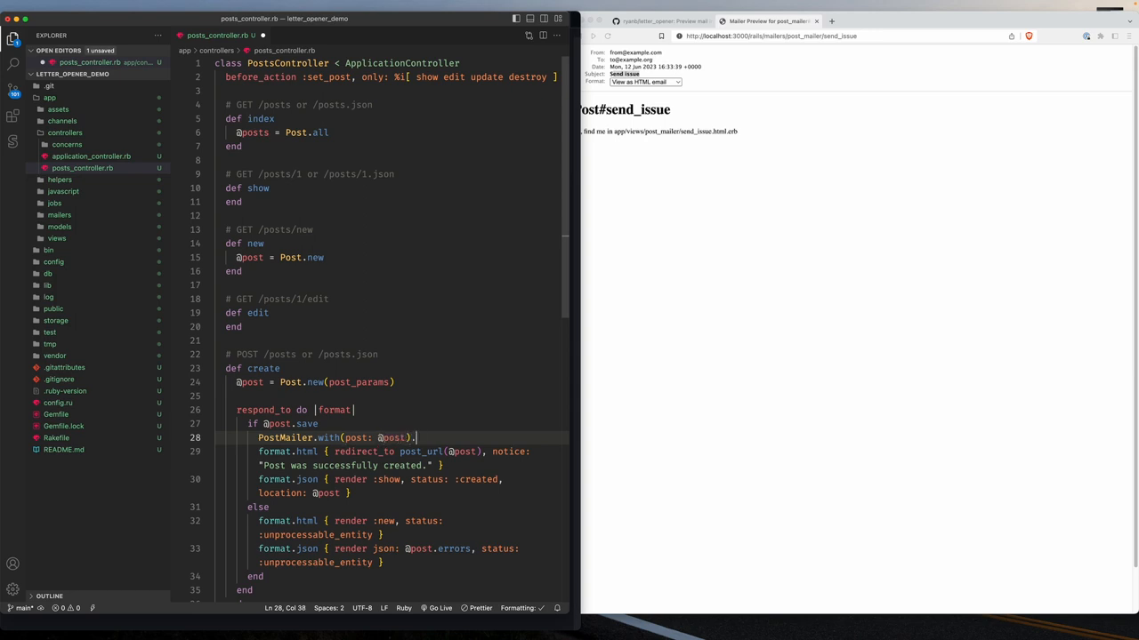
pyautogui.write('.send_')
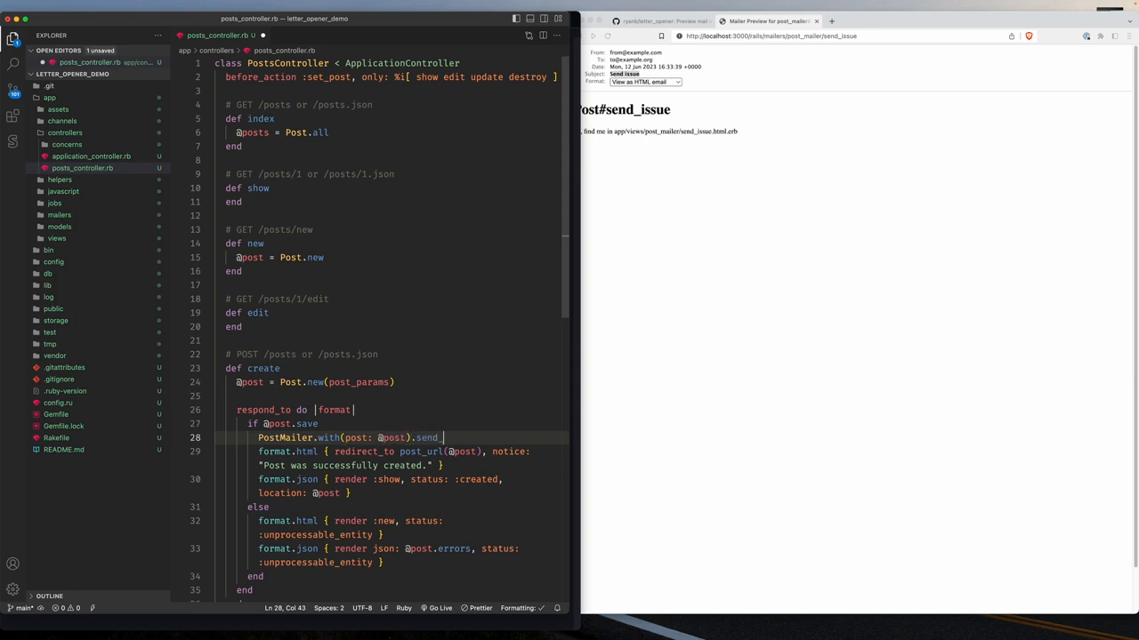
pyautogui.write('issue.deliver_now')
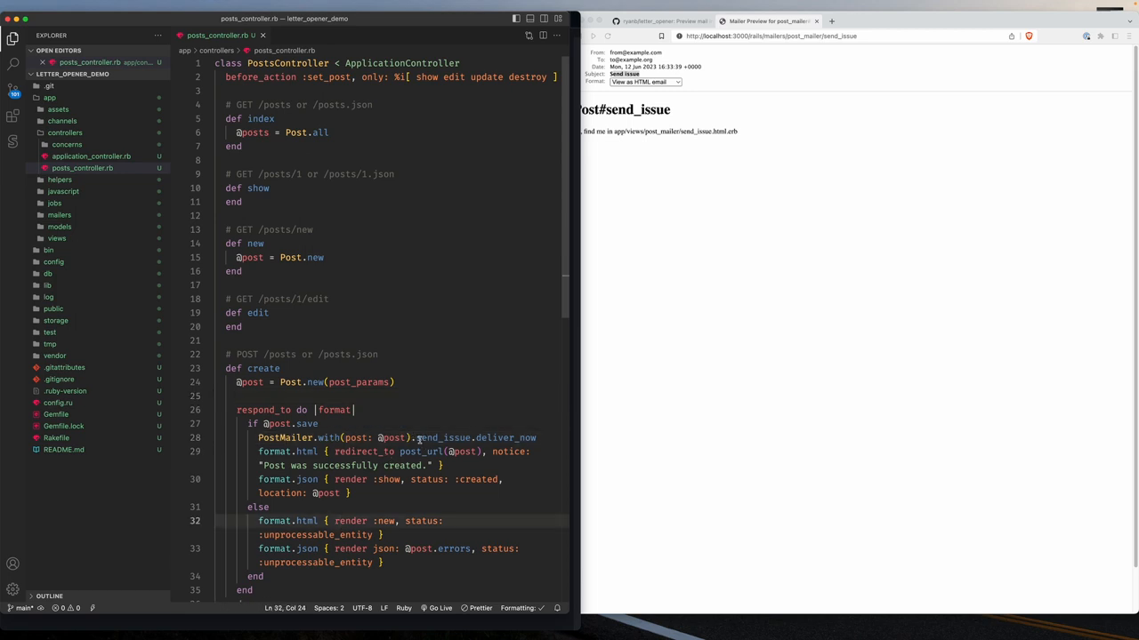
pyautogui.click(481, 450)
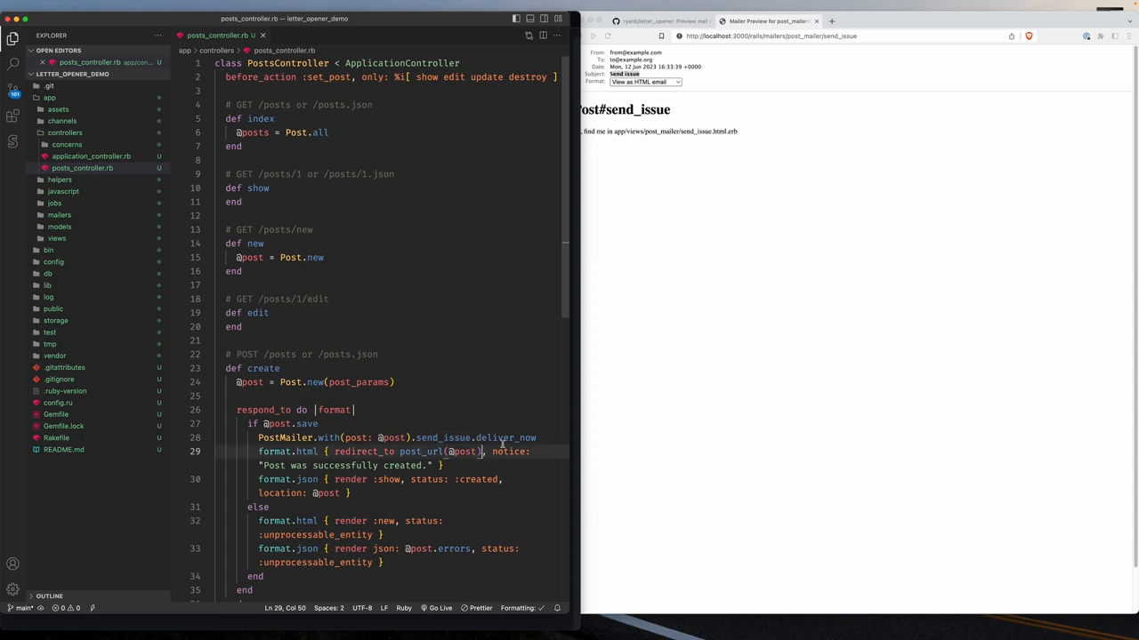
pyautogui.click(393, 411)
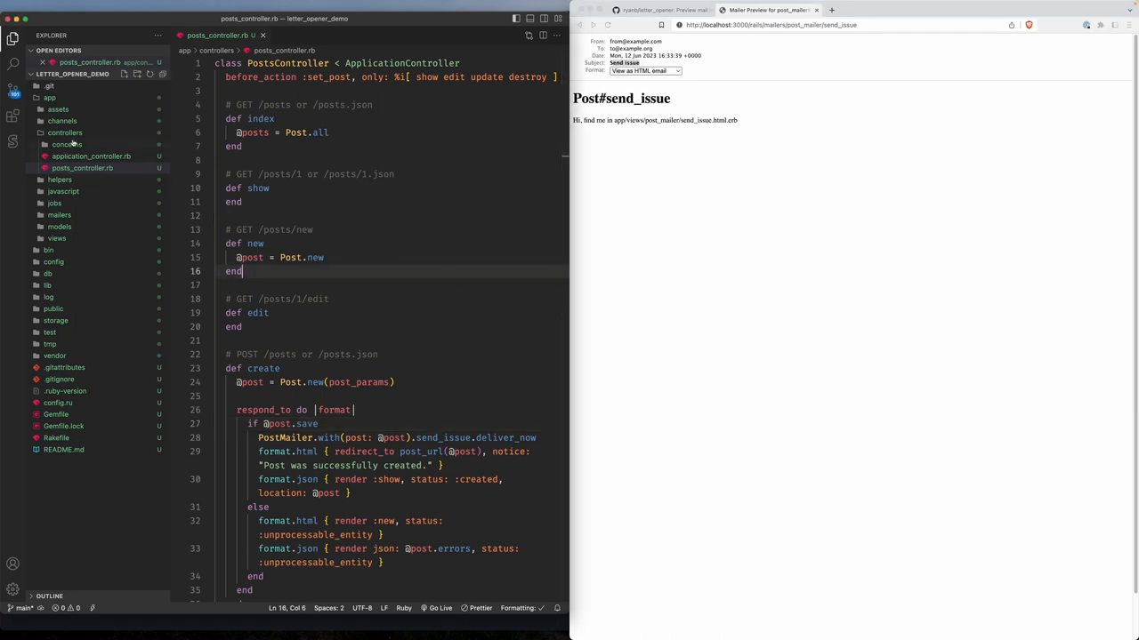
pyautogui.moveTo(64, 132)
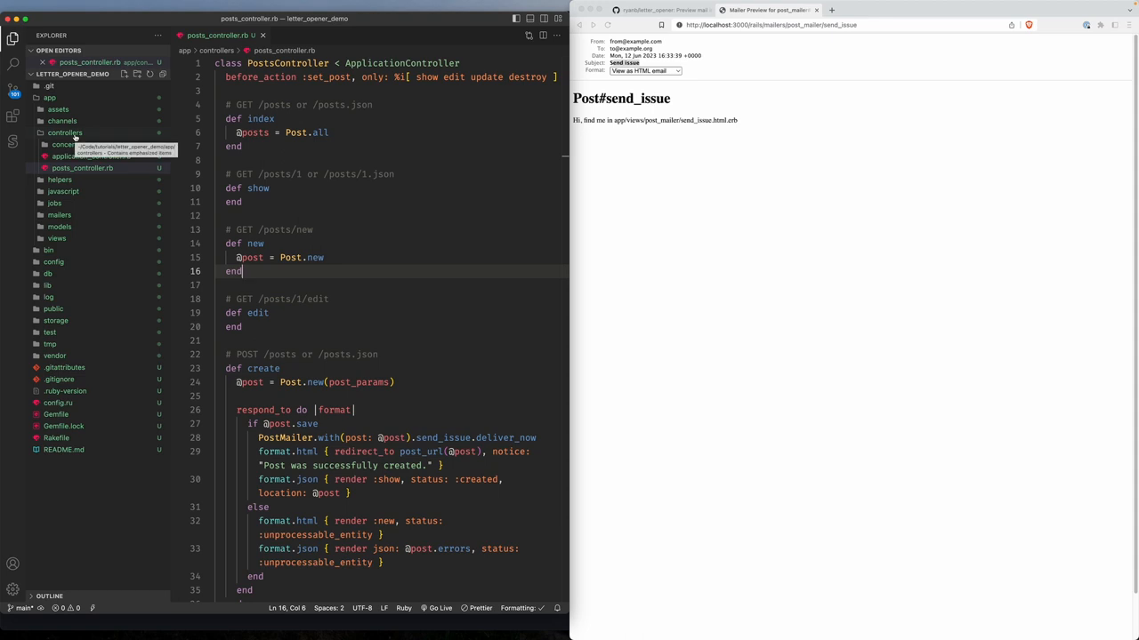
pyautogui.click(65, 133)
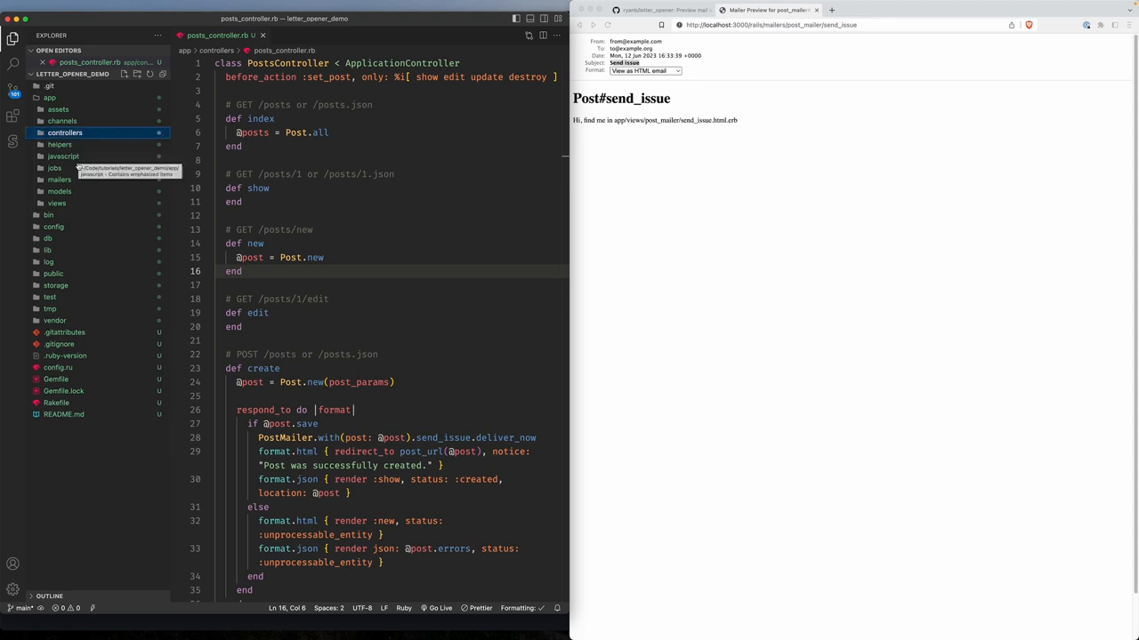
pyautogui.click(74, 203)
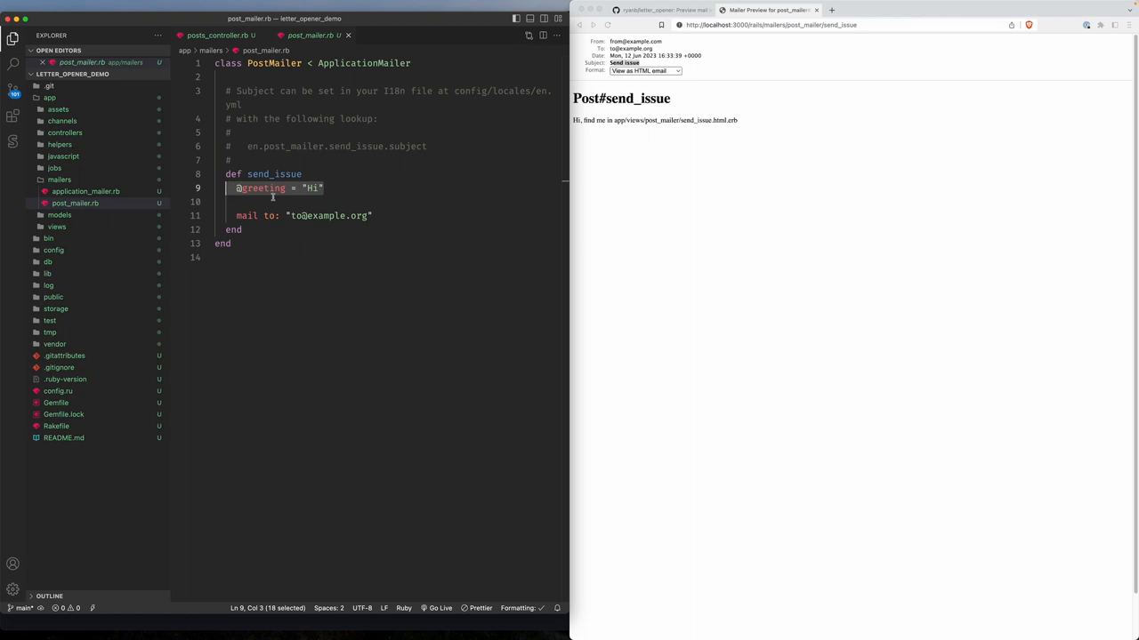
pyautogui.write('@post = p')
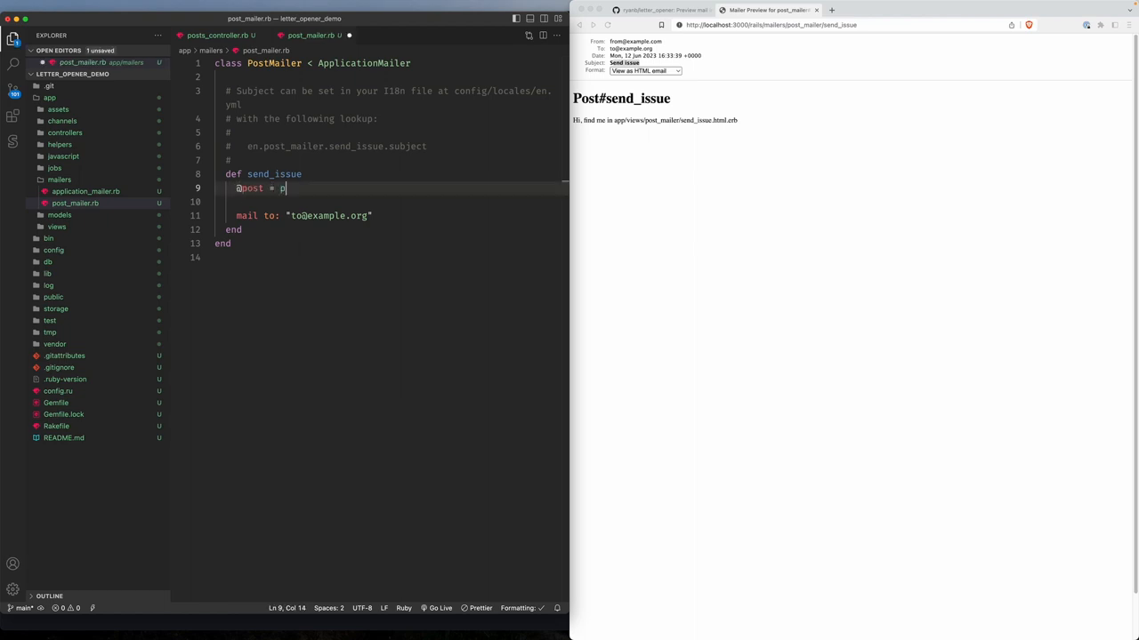
pyautogui.write('arams[:post]')
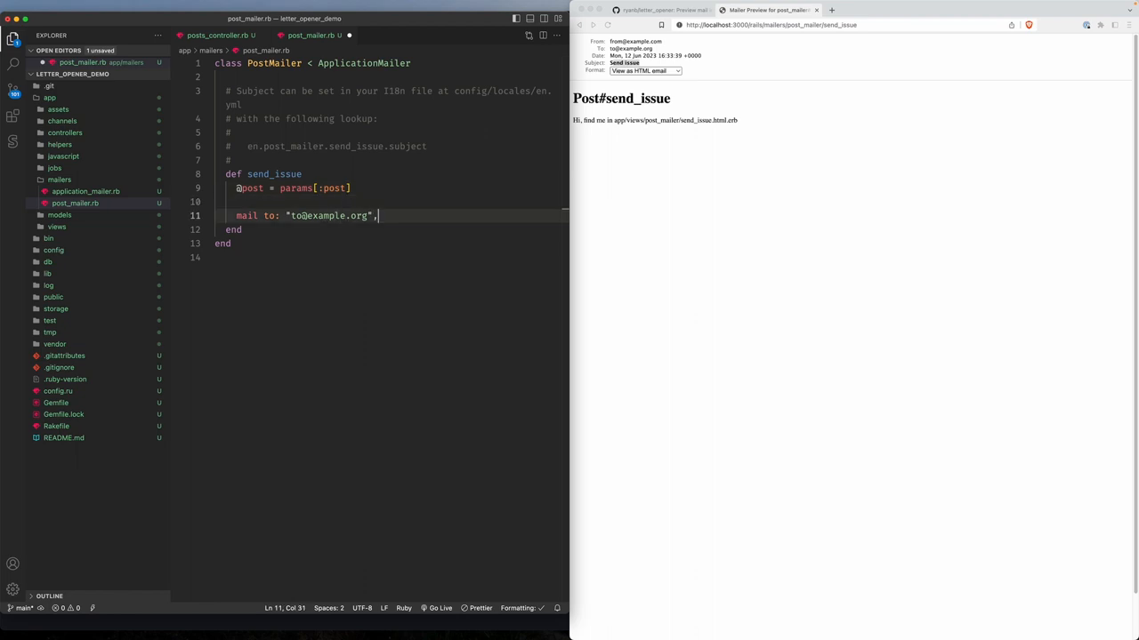
pyautogui.write('subje')
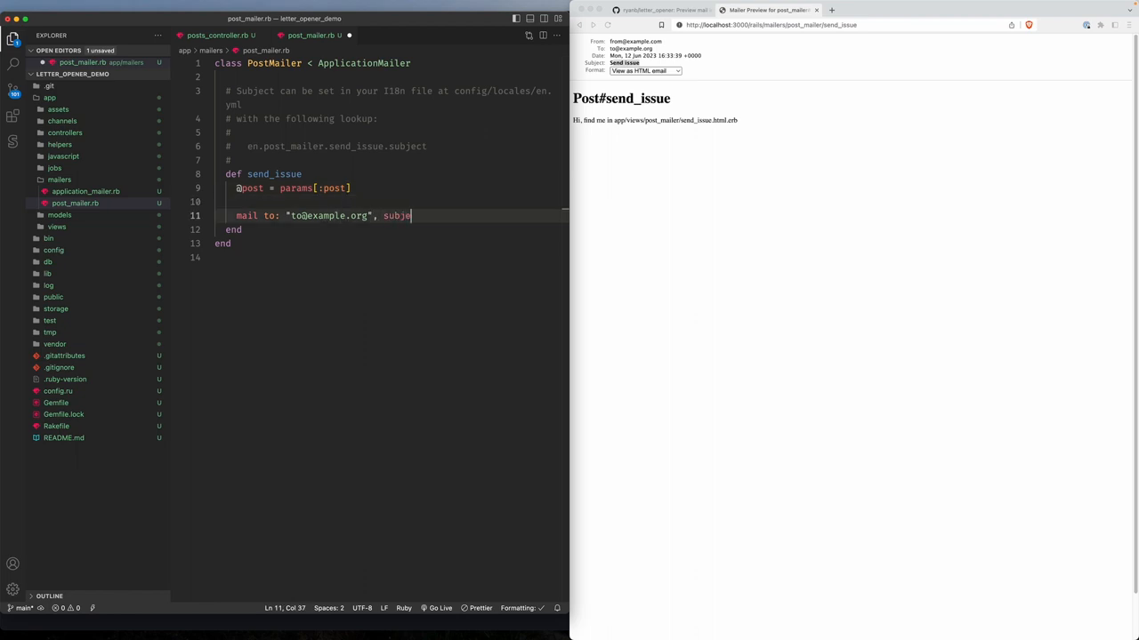
pyautogui.write('ct: @post.title')
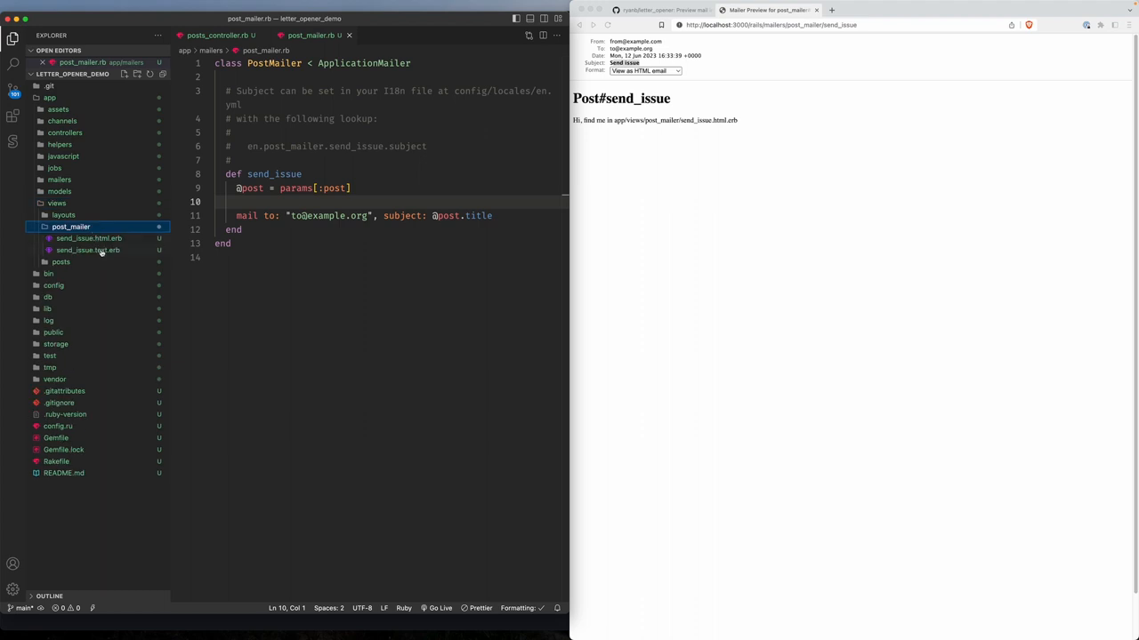
pyautogui.click(88, 237)
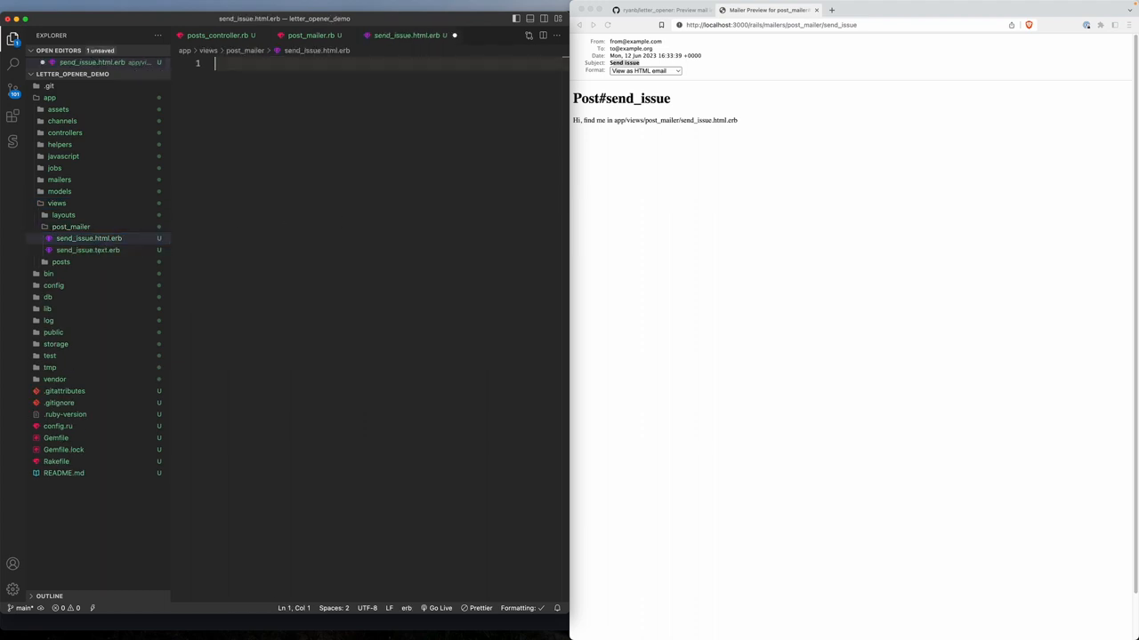
pyautogui.write('<%= @posts %>')
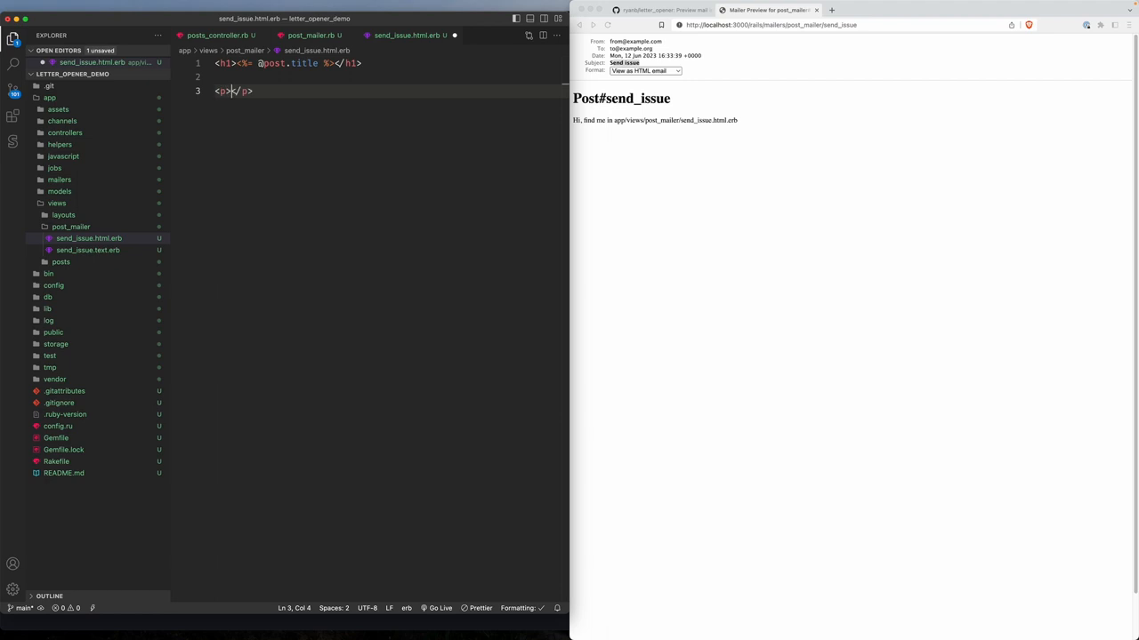
pyautogui.write('<%= @<')
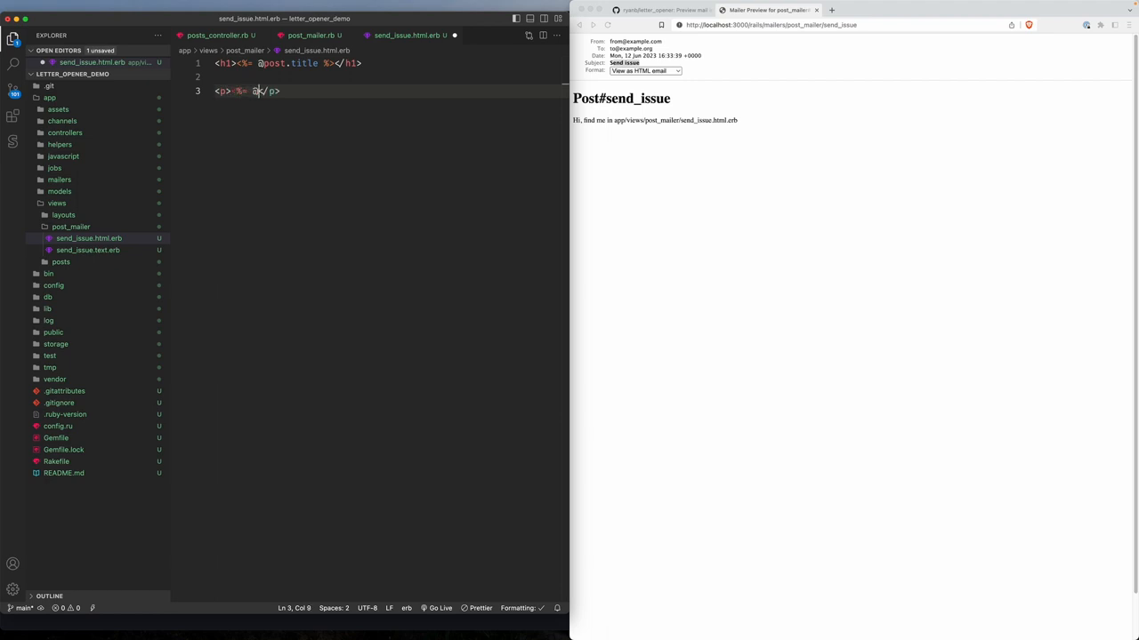
pyautogui.write('post.mes')
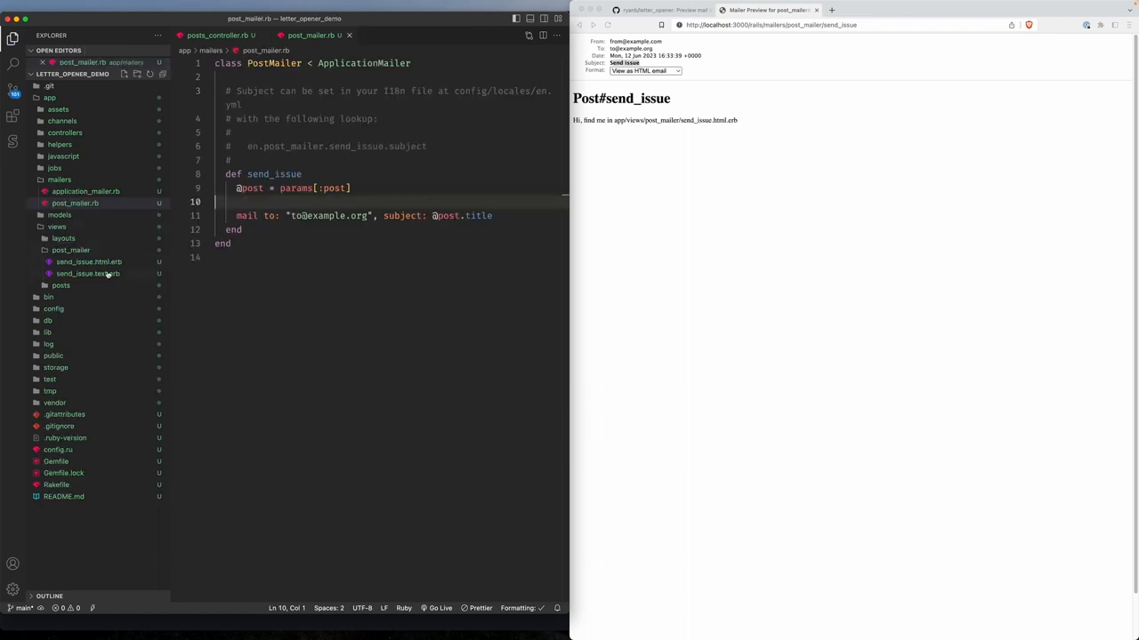
pyautogui.click(87, 273)
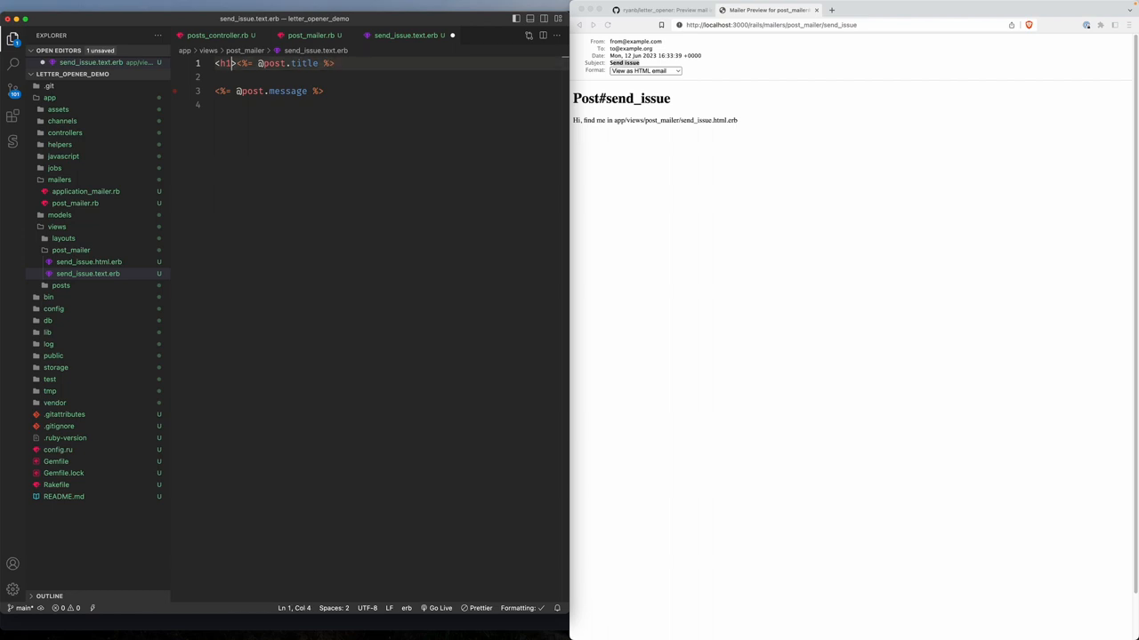
pyautogui.click(311, 35)
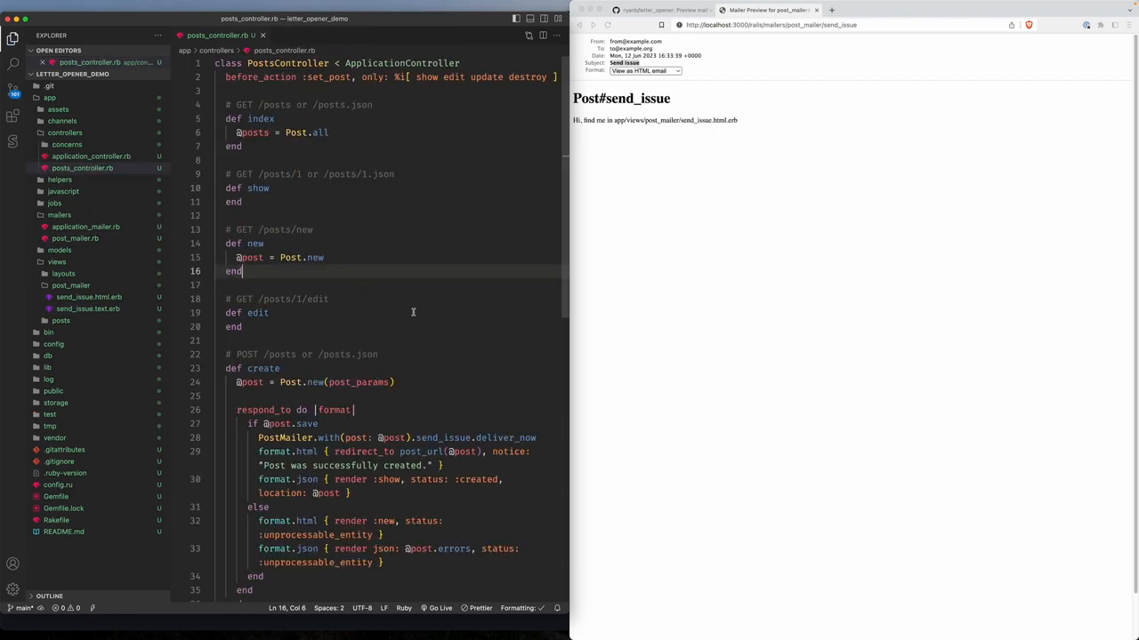
# - Change post_mailer_preview.rb to call PostMailer.with(post: Post.first).send_issue
pyautogui.click(242, 326)
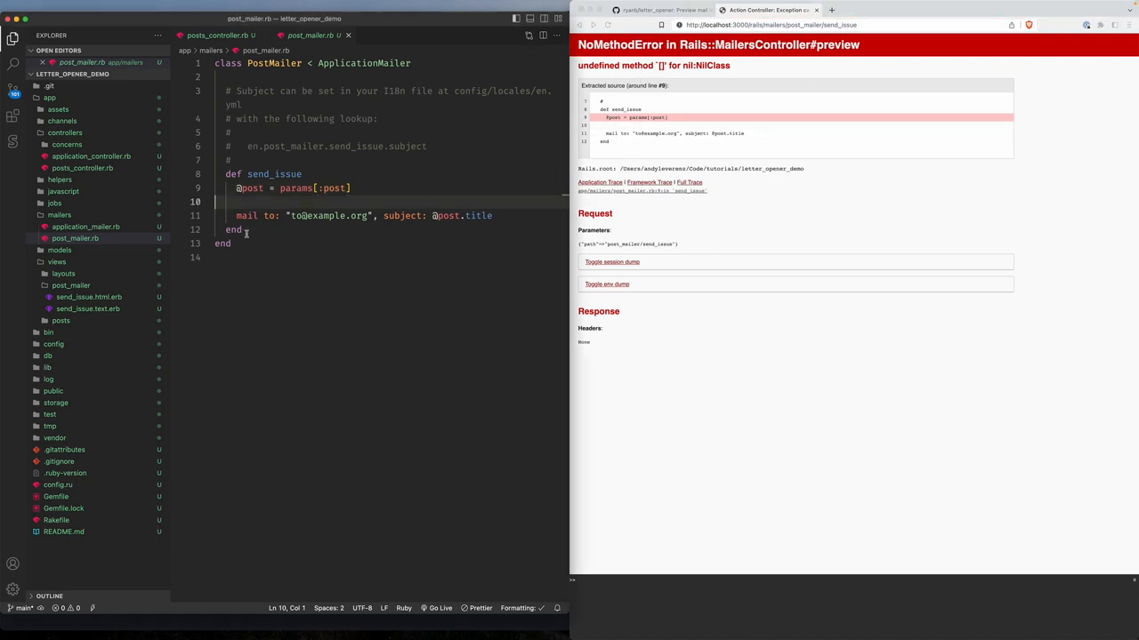
pyautogui.click(71, 285)
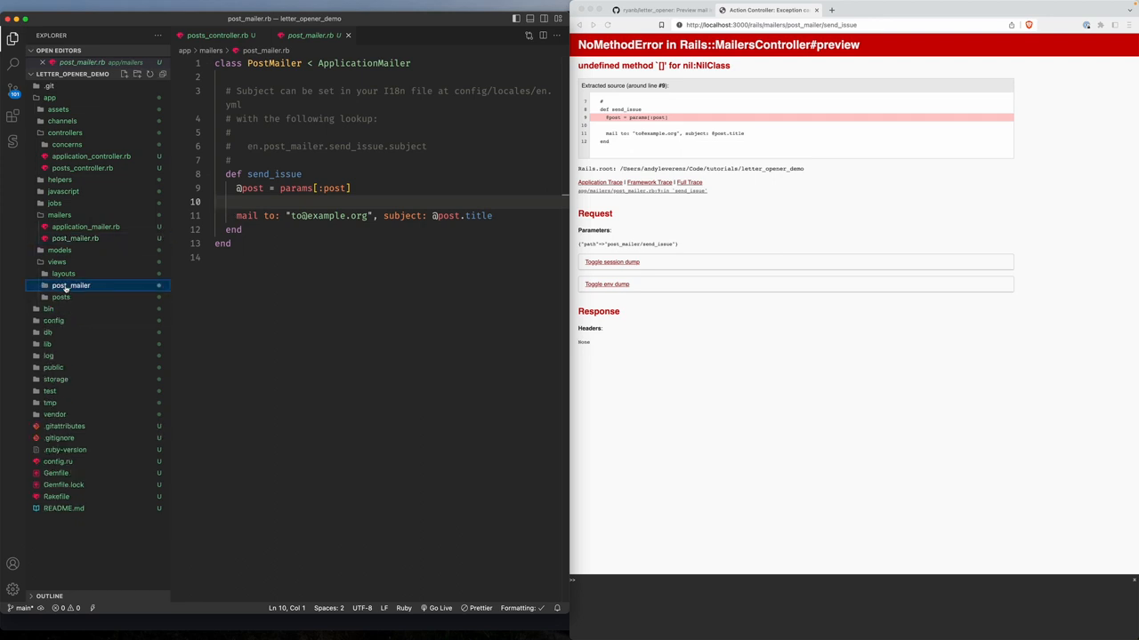
pyautogui.click(50, 392)
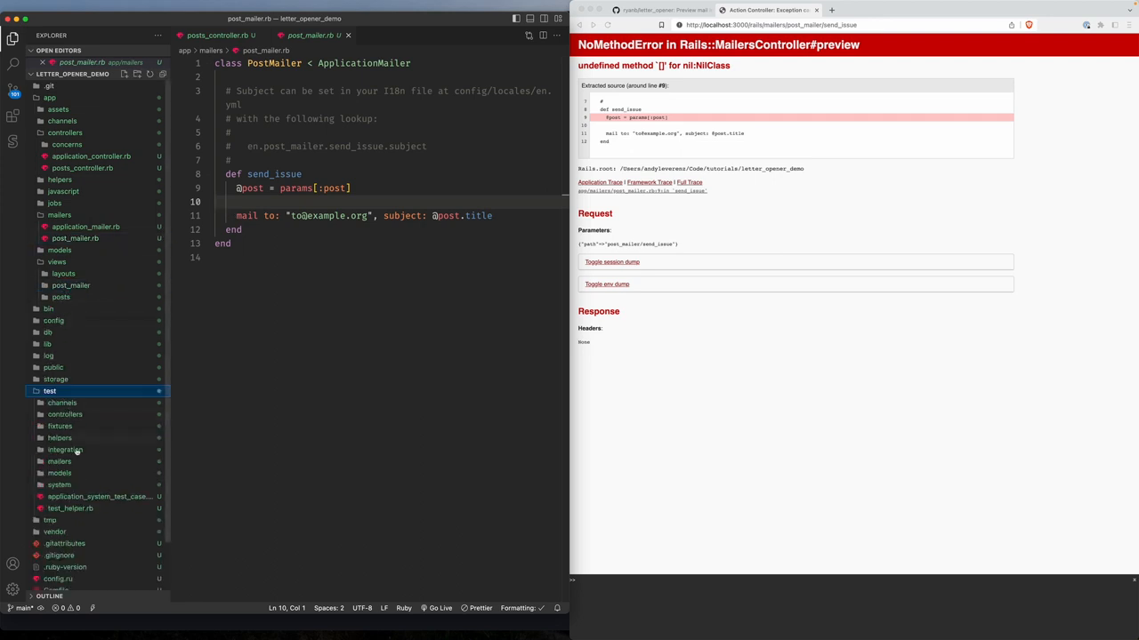
pyautogui.click(59, 461)
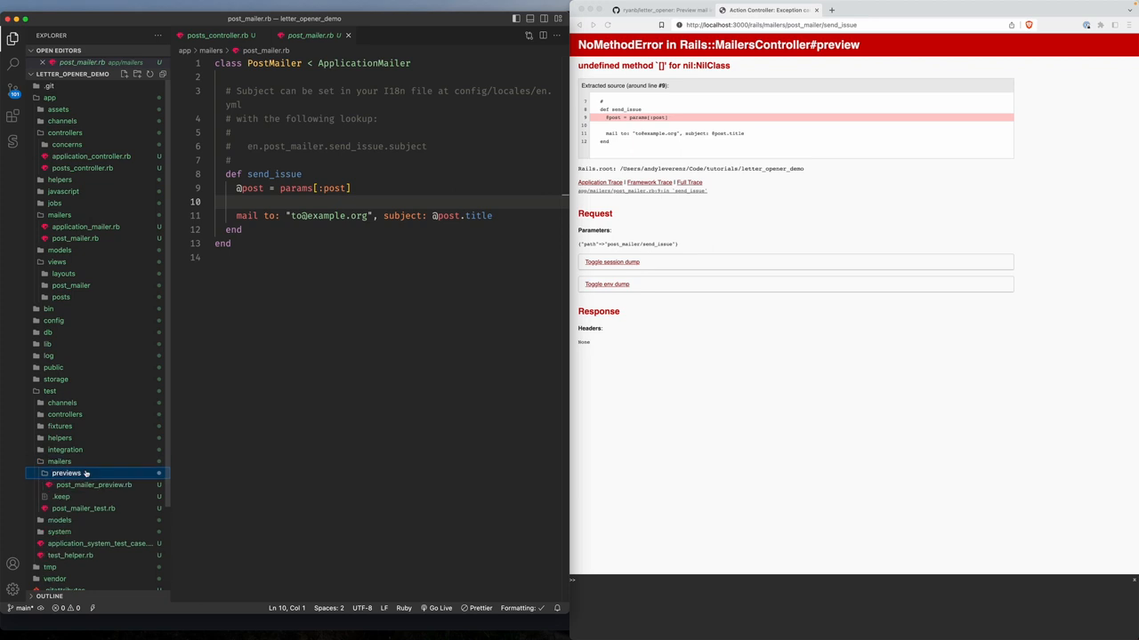
pyautogui.click(93, 485)
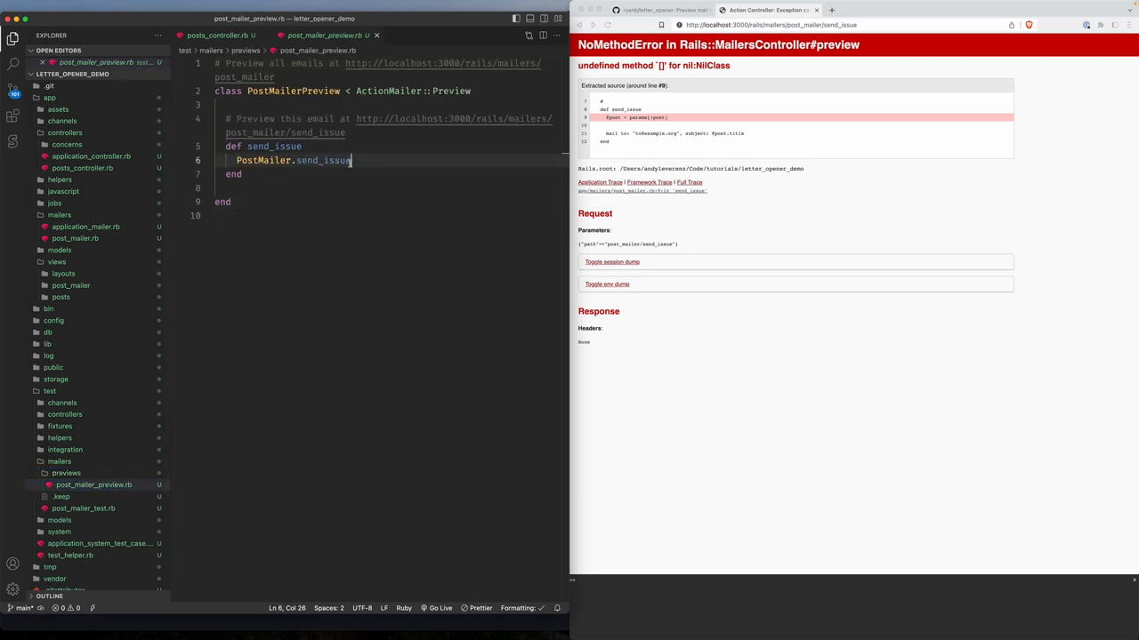
pyautogui.click(271, 160)
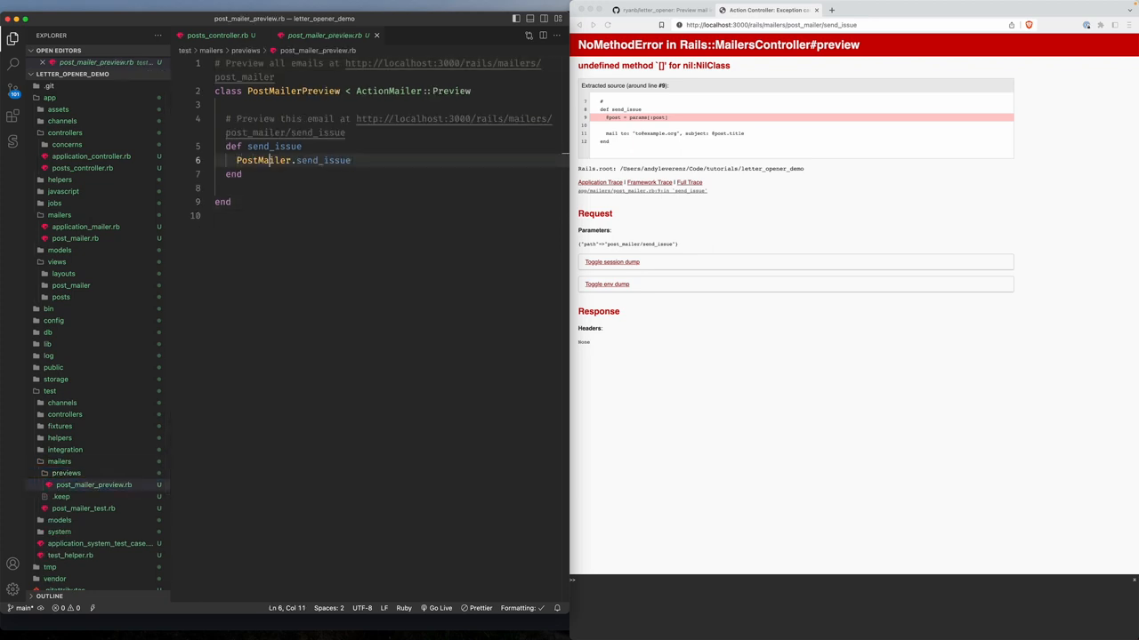
pyautogui.write('.with')
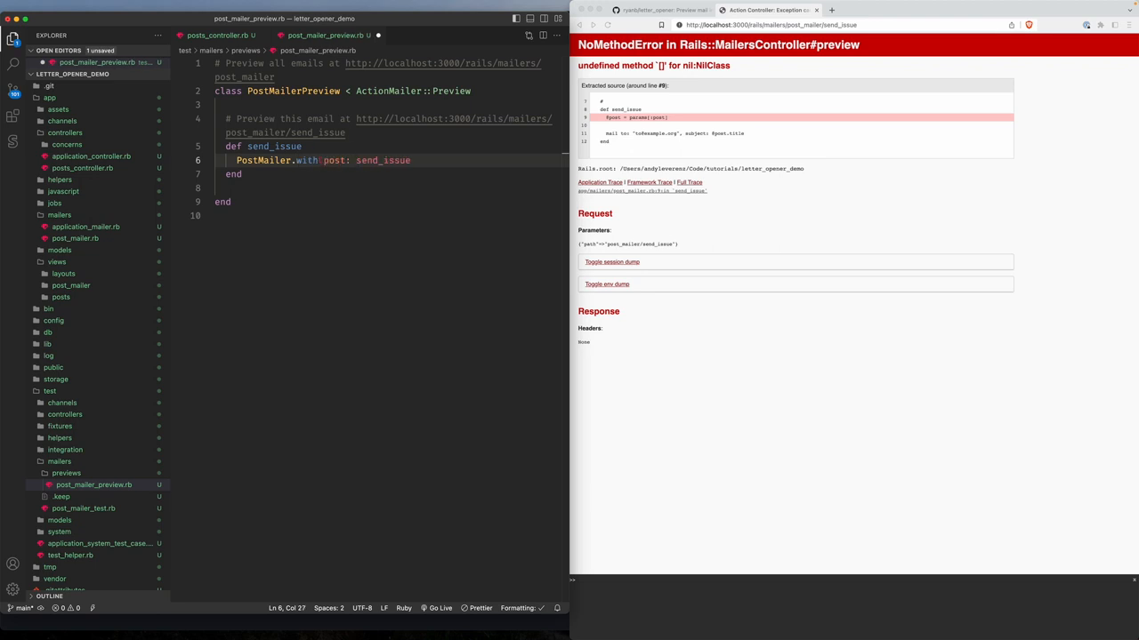
pyautogui.write('(post: Post.first)')
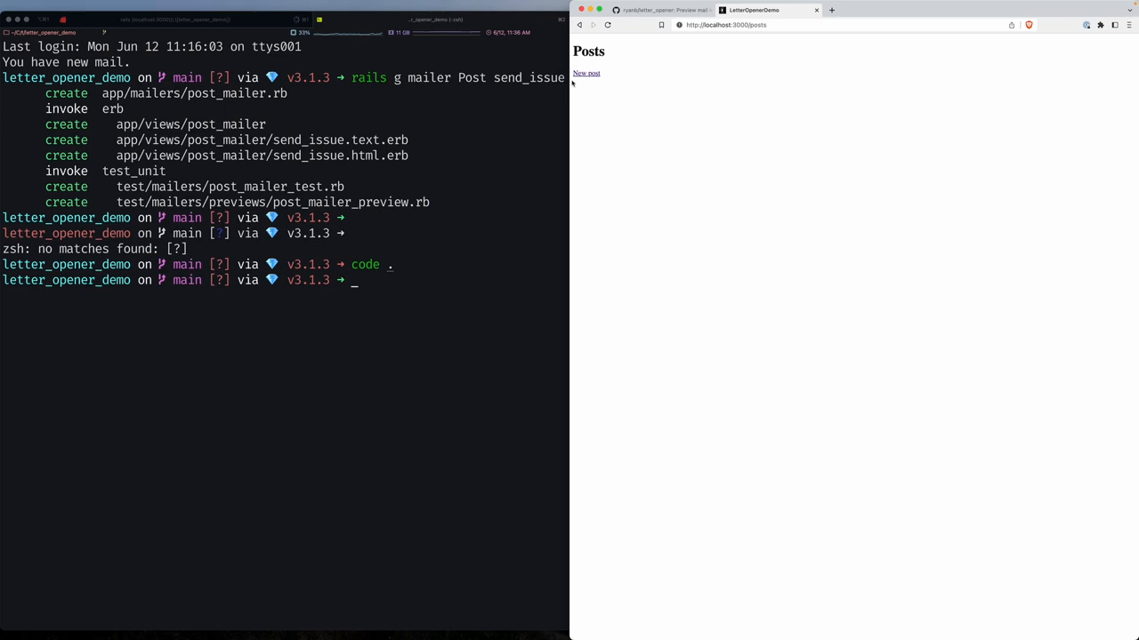
# - Create a post titled 'First post' with message 'Test post' and view its opened email
pyautogui.click(585, 73)
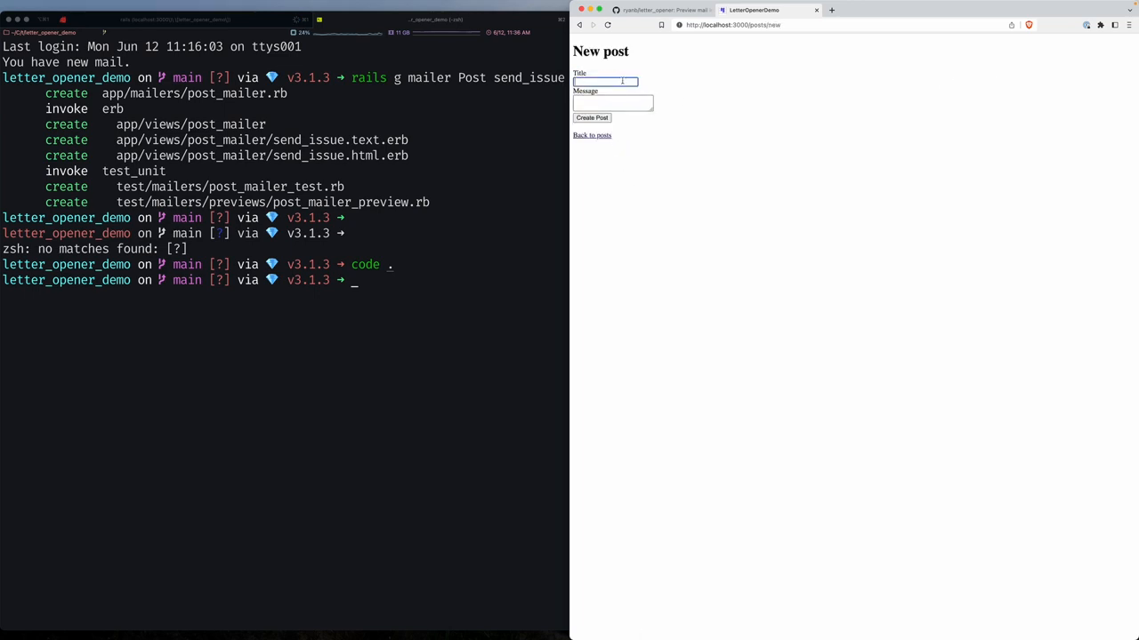
pyautogui.write('First post')
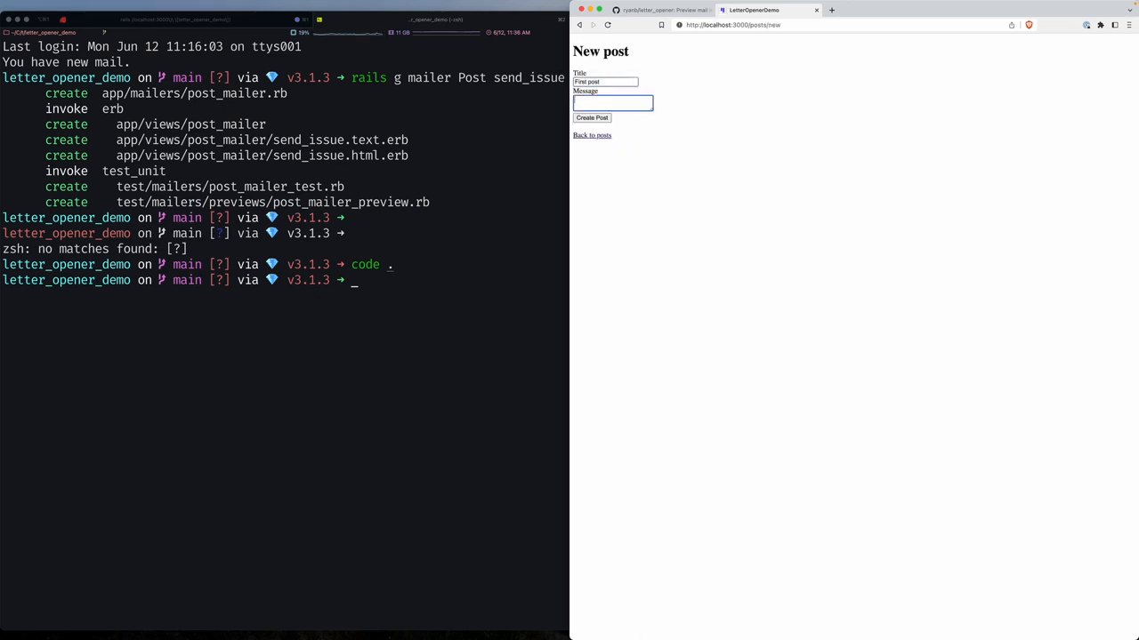
pyautogui.write('Test post')
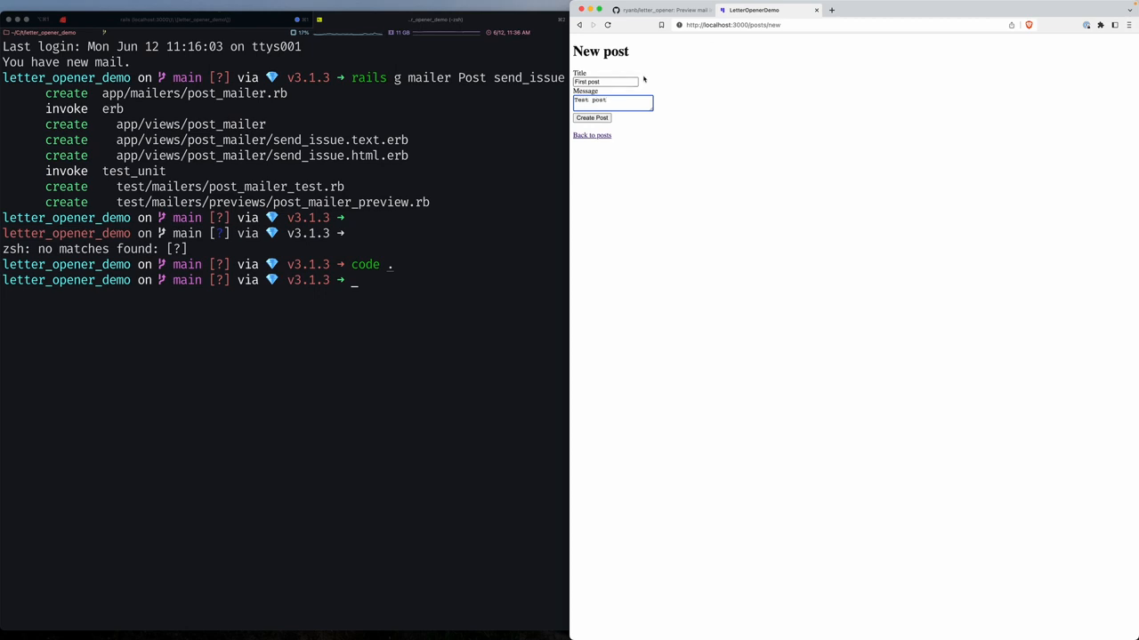
pyautogui.click(591, 118)
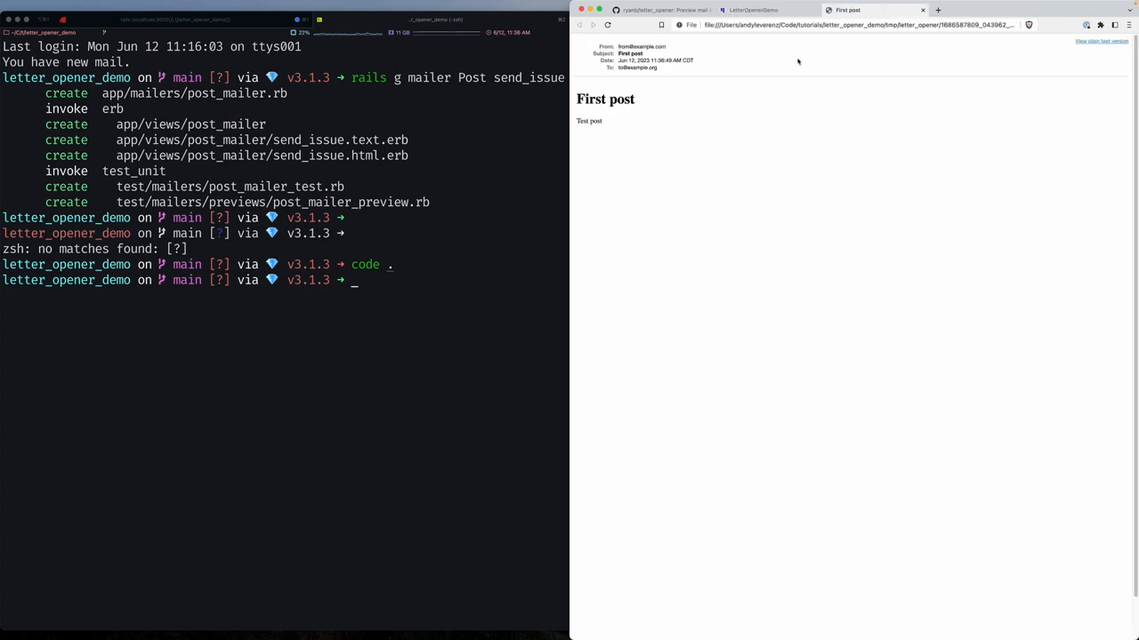
pyautogui.moveTo(746, 62)
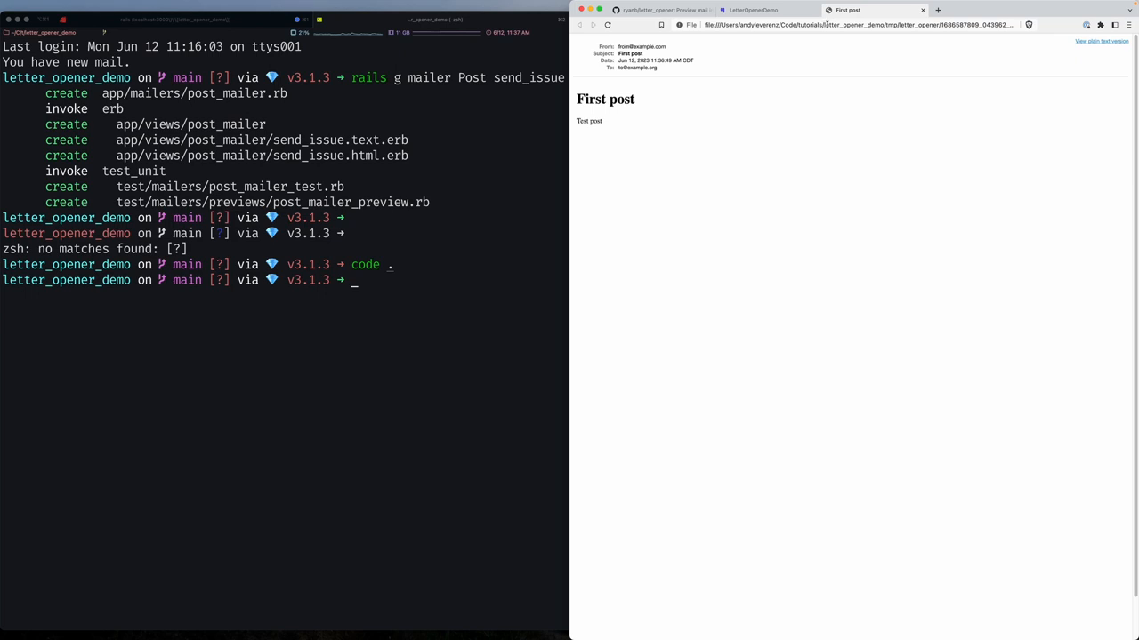
pyautogui.click(854, 24)
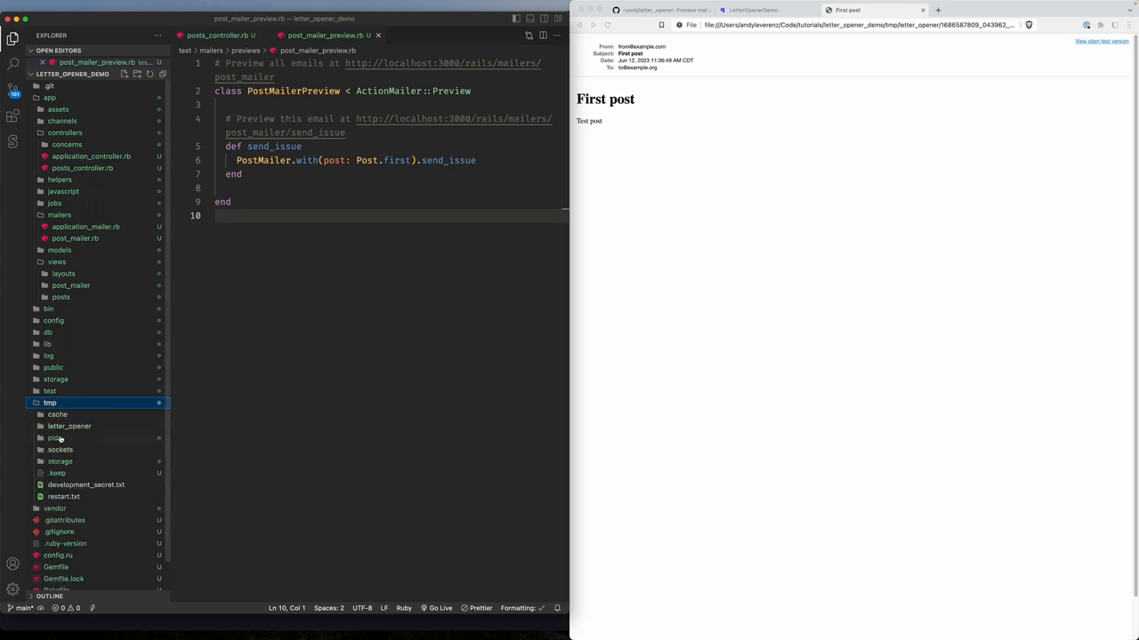
# - Inspect plain.html and rich.html in tmp/letter_opener, collapse tmp, and reopen posts_controller.rb
pyautogui.click(69, 426)
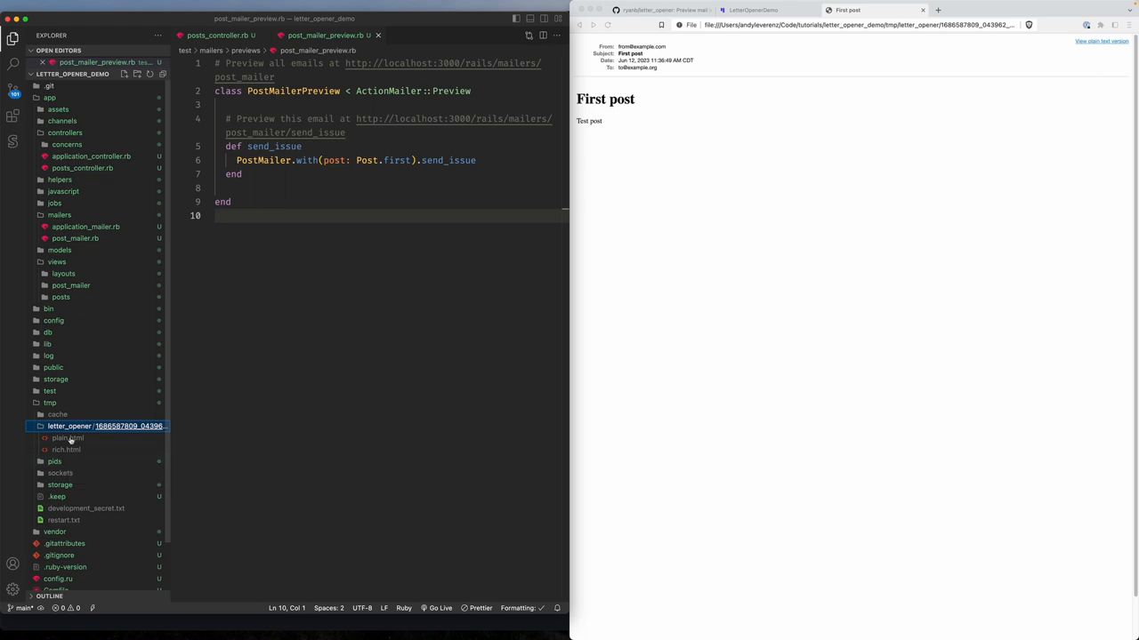
pyautogui.click(66, 449)
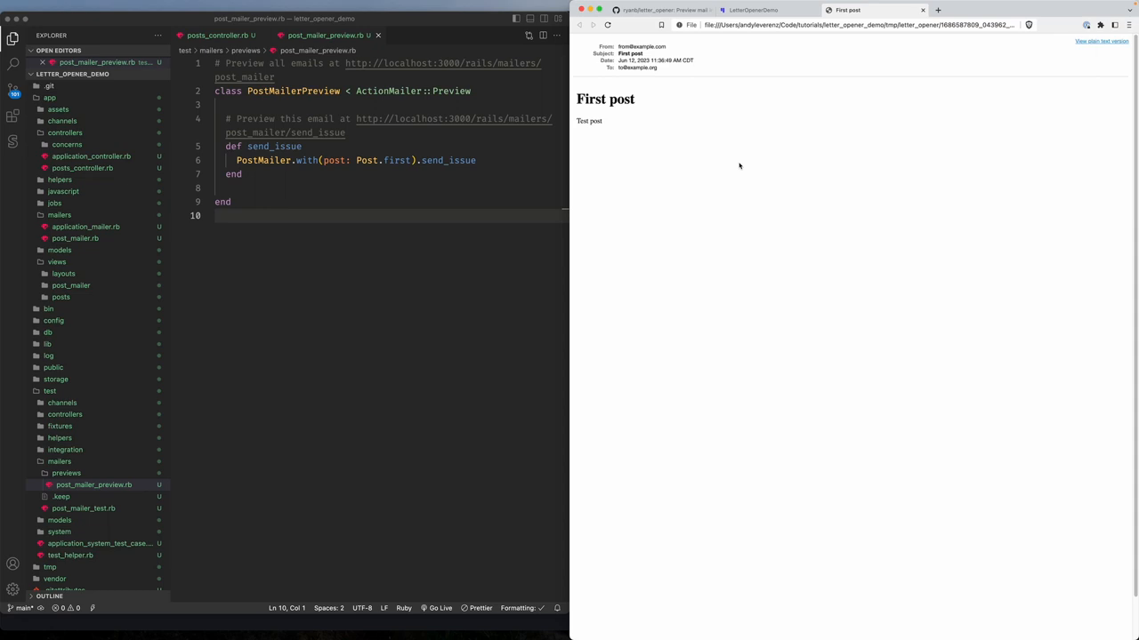
pyautogui.moveTo(649, 154)
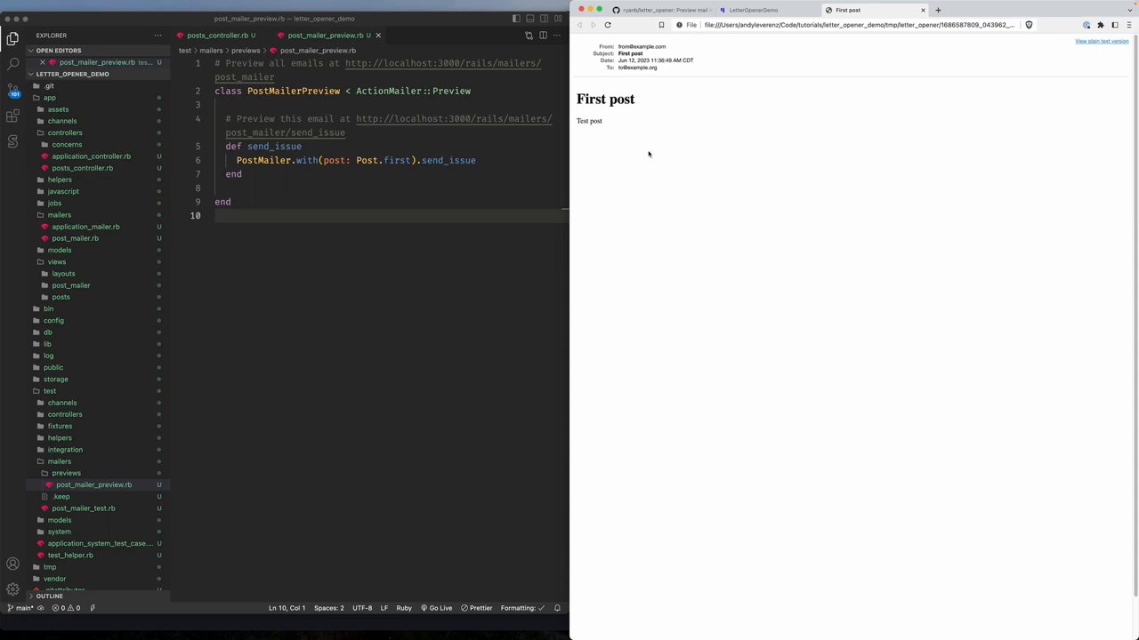
pyautogui.click(430, 201)
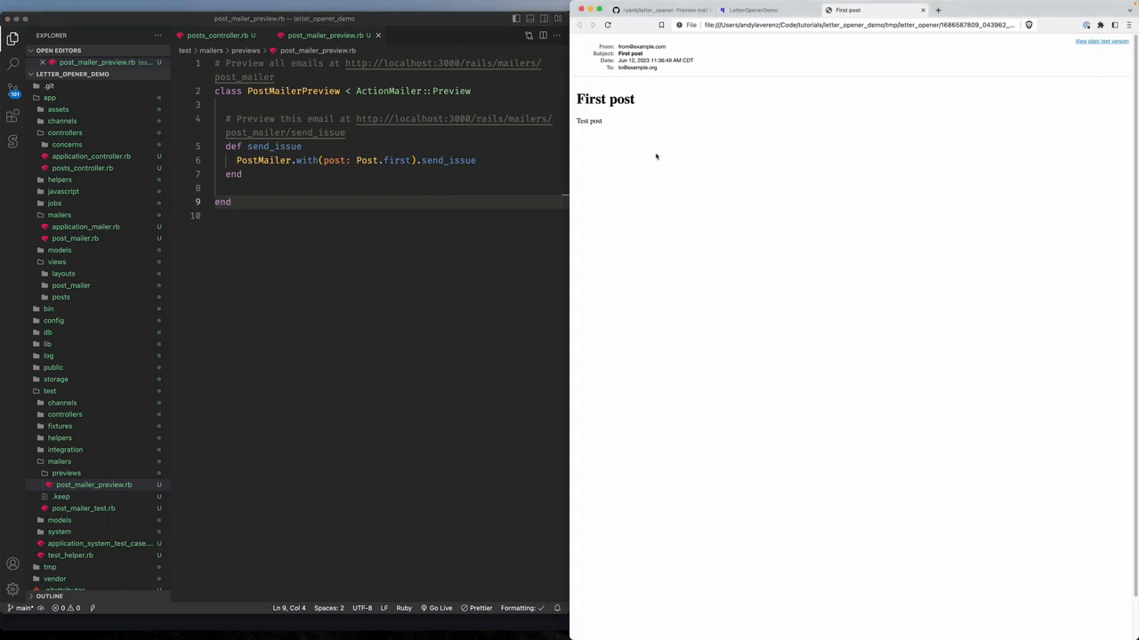
pyautogui.moveTo(250, 180)
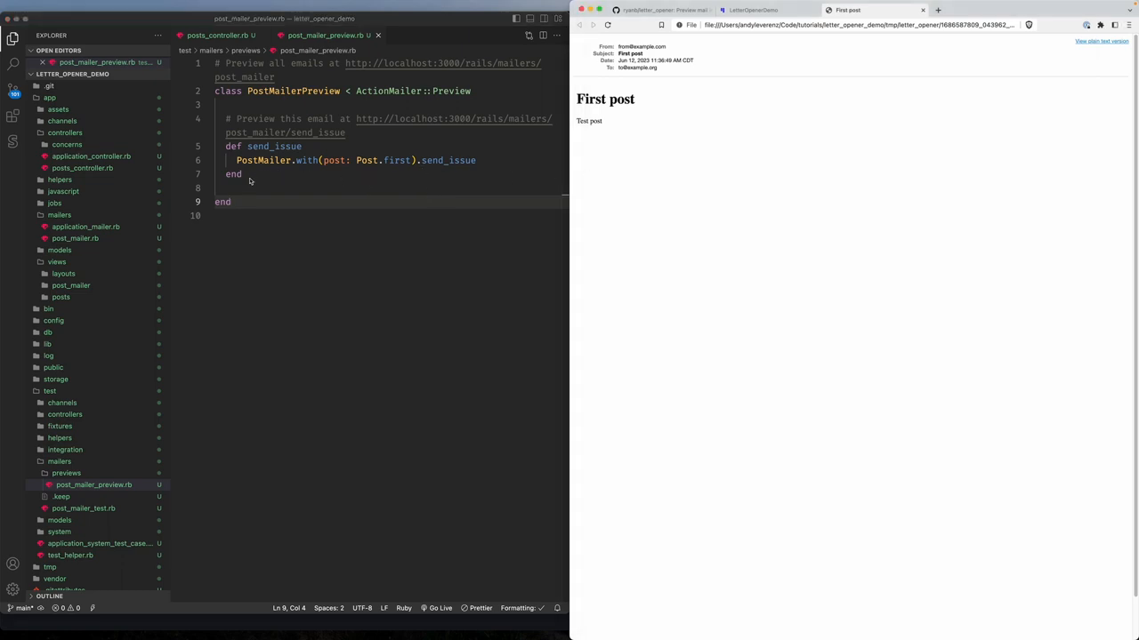
pyautogui.click(322, 105)
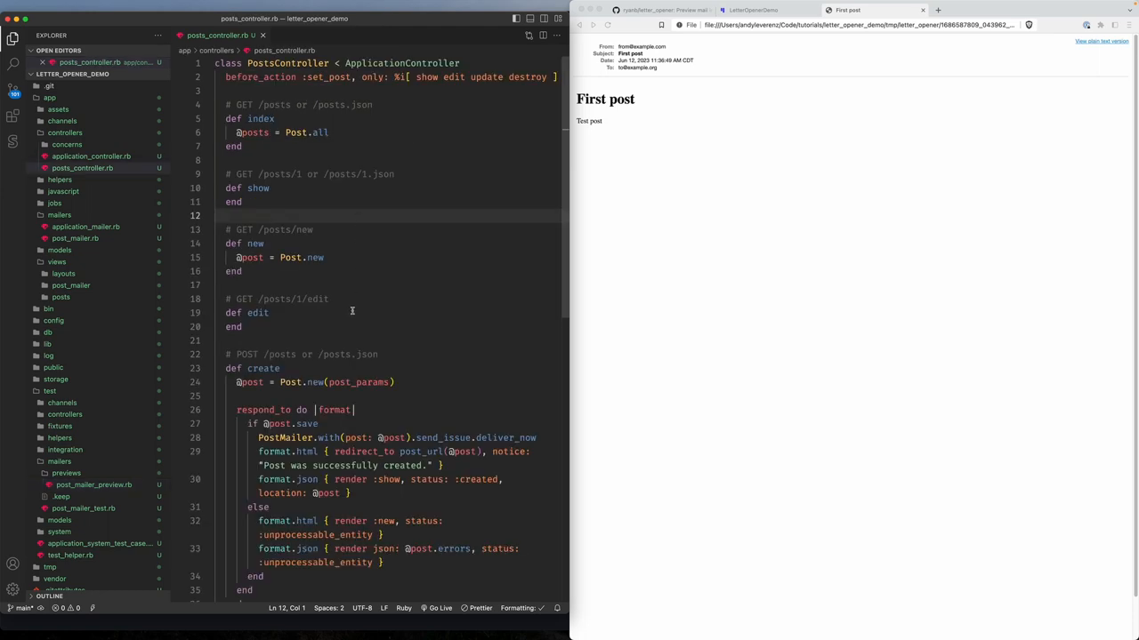
pyautogui.click(377, 354)
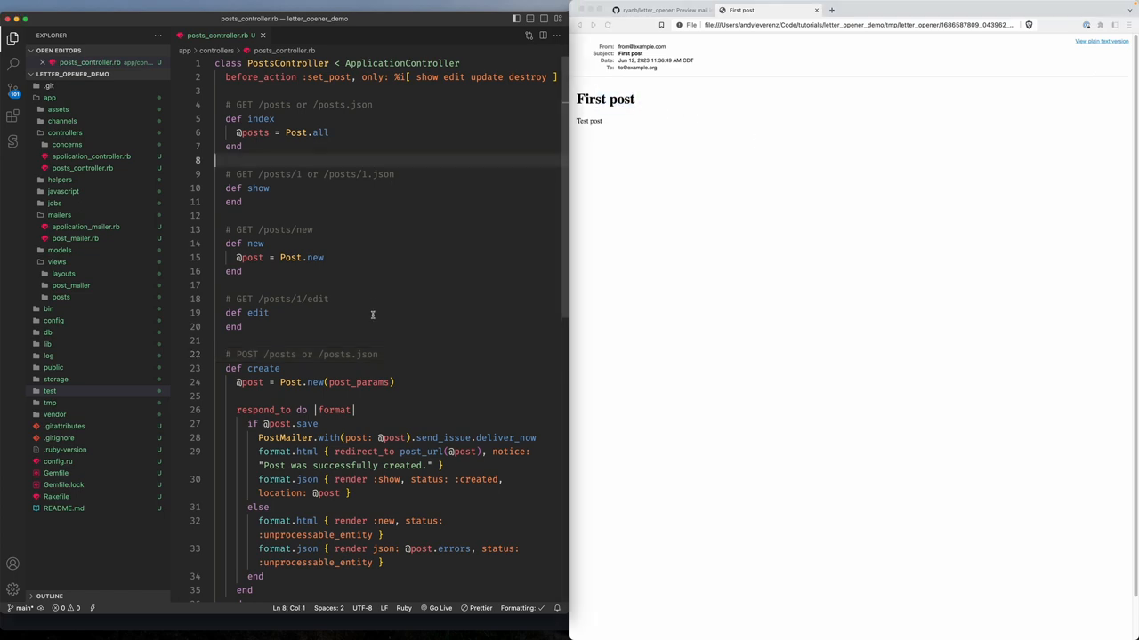
pyautogui.scroll(-3)
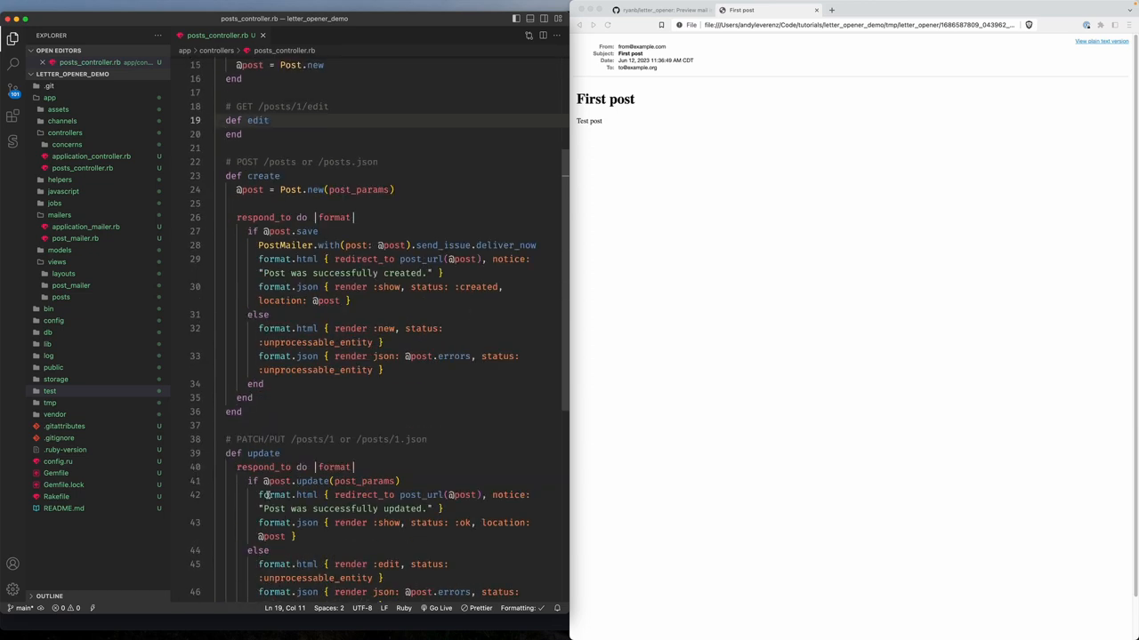
pyautogui.click(59, 214)
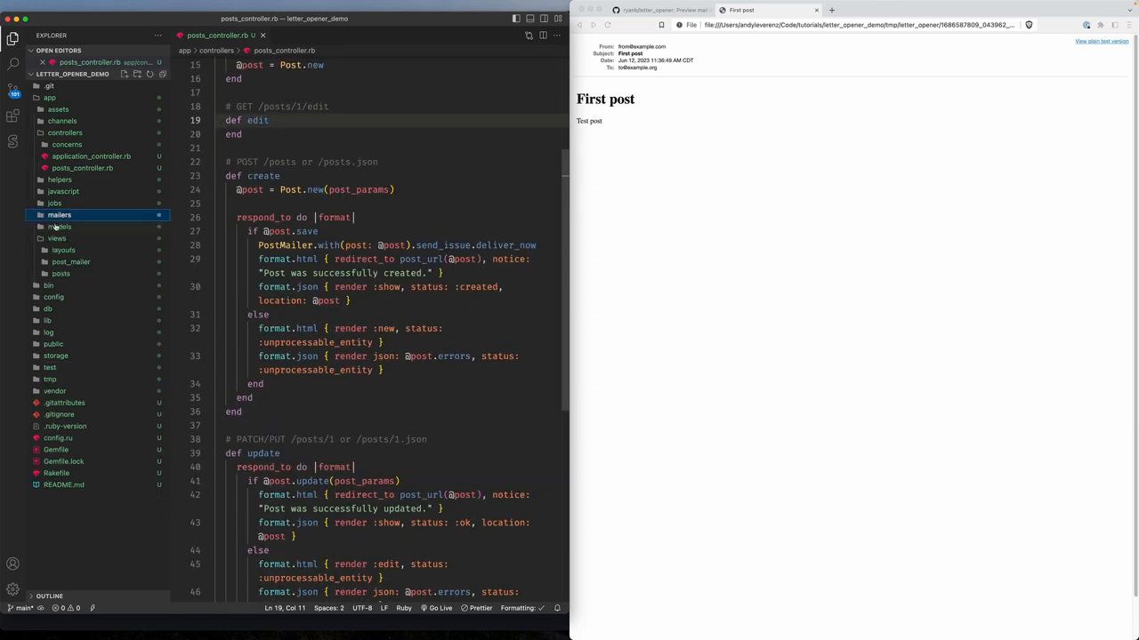
pyautogui.click(57, 238)
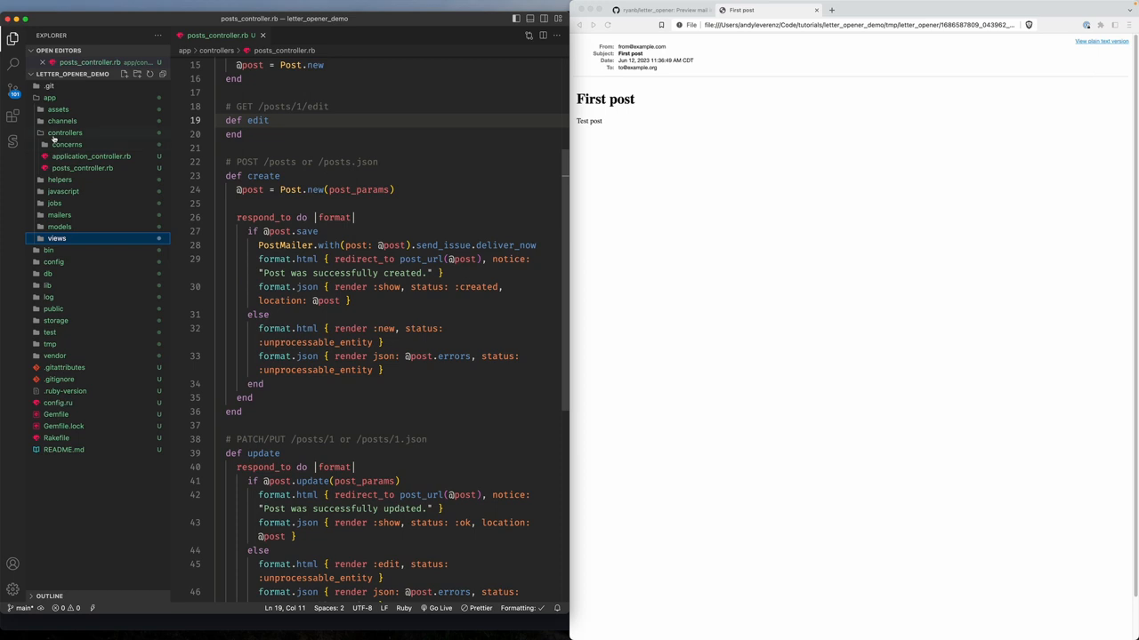
pyautogui.click(50, 98)
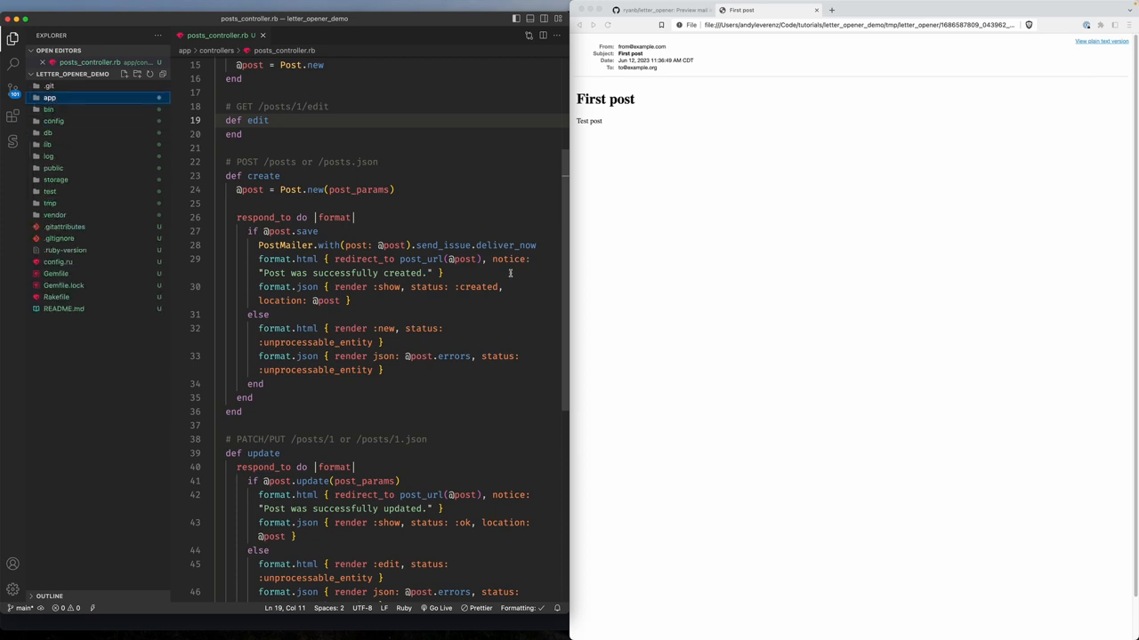
pyautogui.click(433, 287)
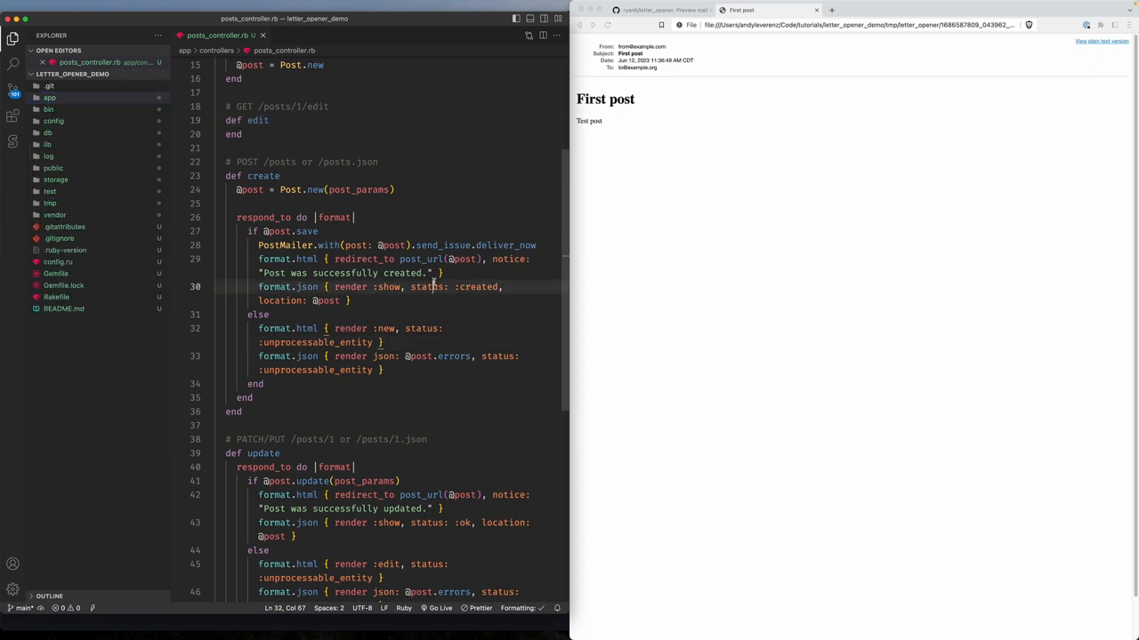